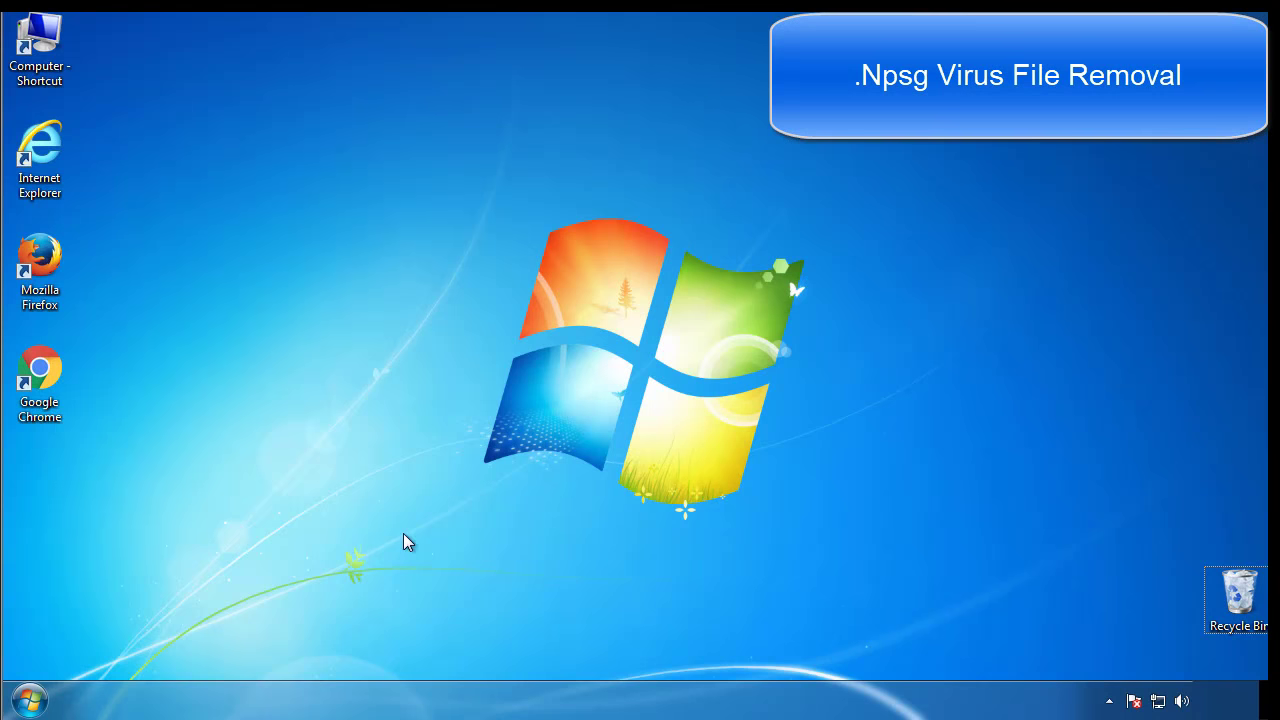
Step: Launch msconfig, enable Safe boot (Minimal) on the Boot tab and apply it
{"action": "left_click", "coordinate": [28, 700]}
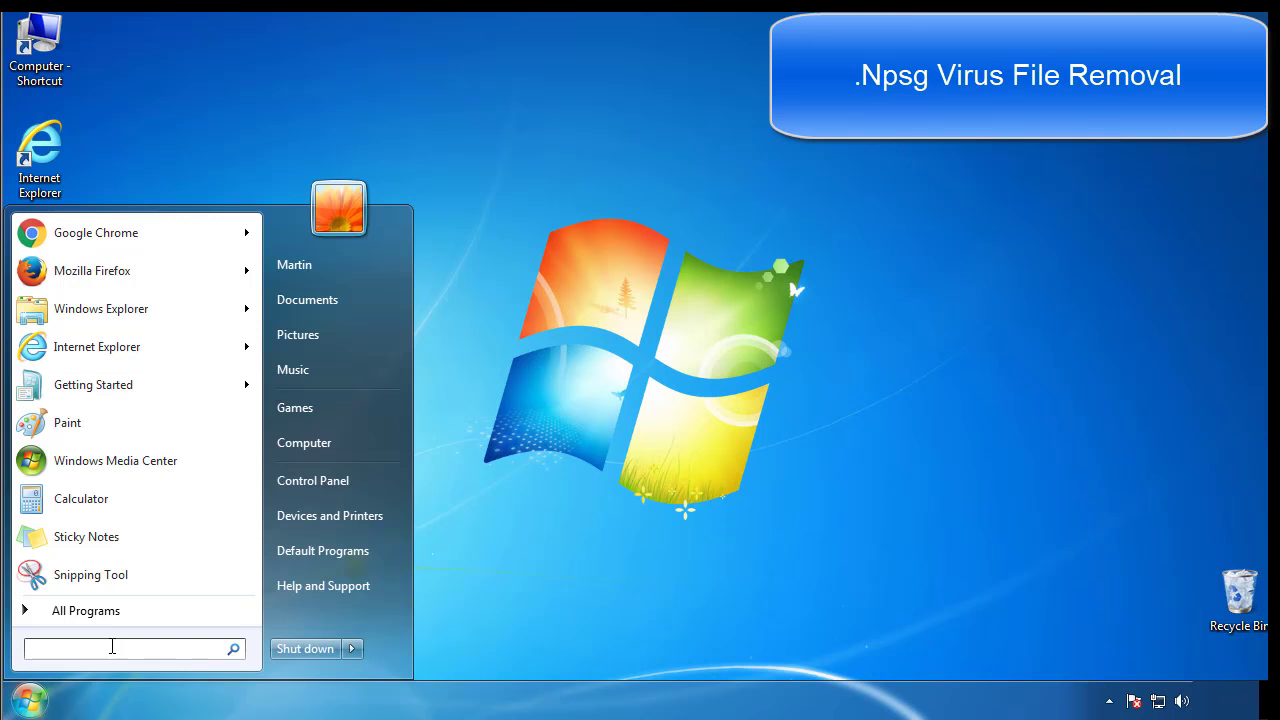
{"action": "type", "text": "mscon"}
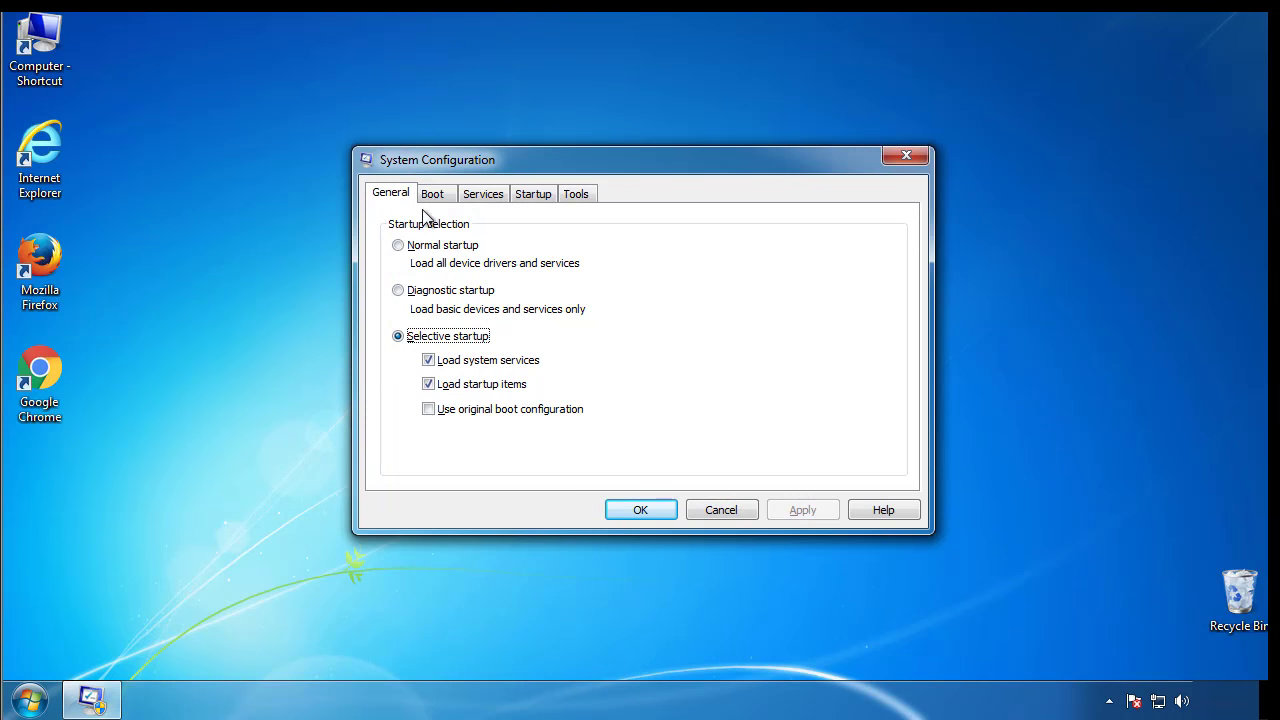
{"action": "left_click", "coordinate": [432, 192]}
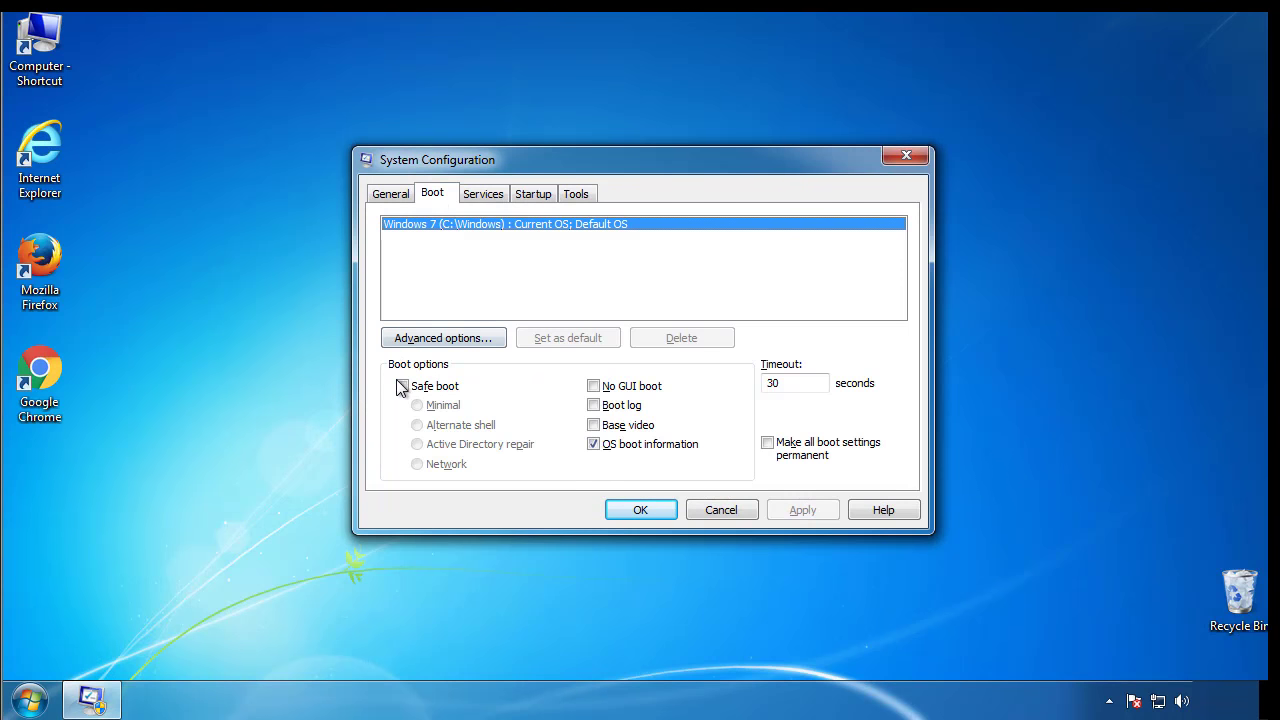
{"action": "left_click", "coordinate": [402, 386]}
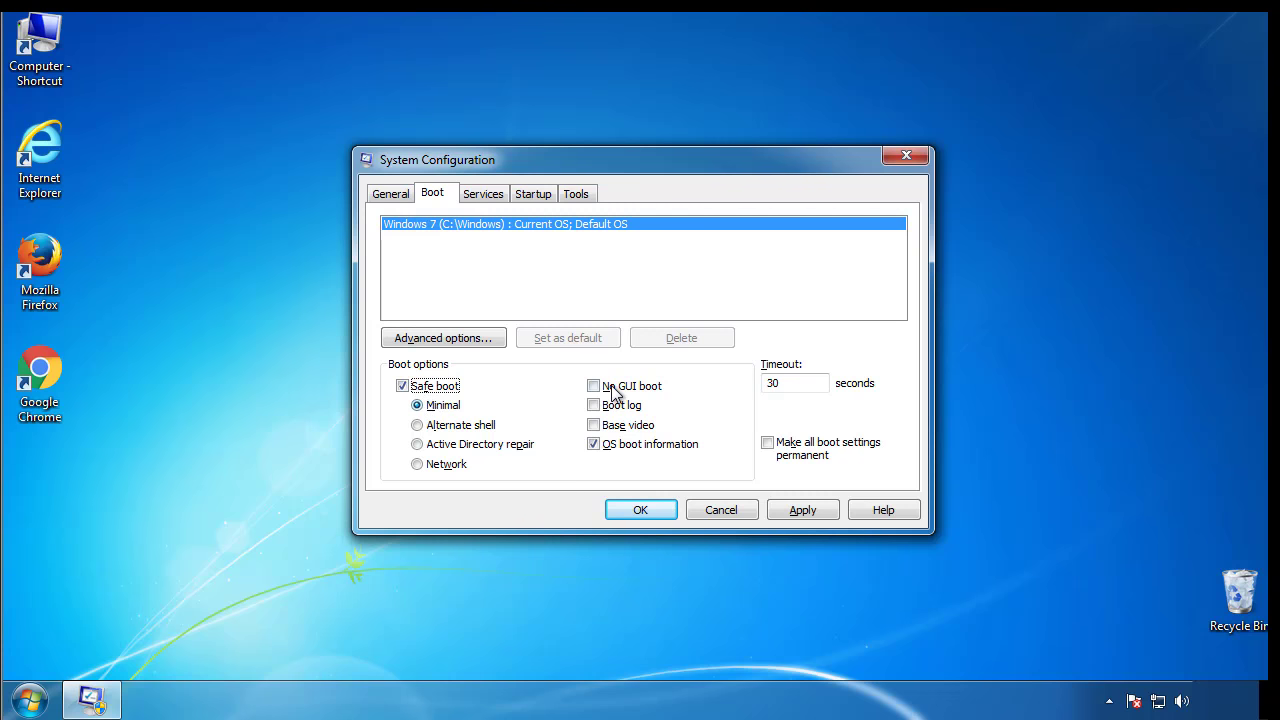
{"action": "mouse_move", "coordinate": [640, 510]}
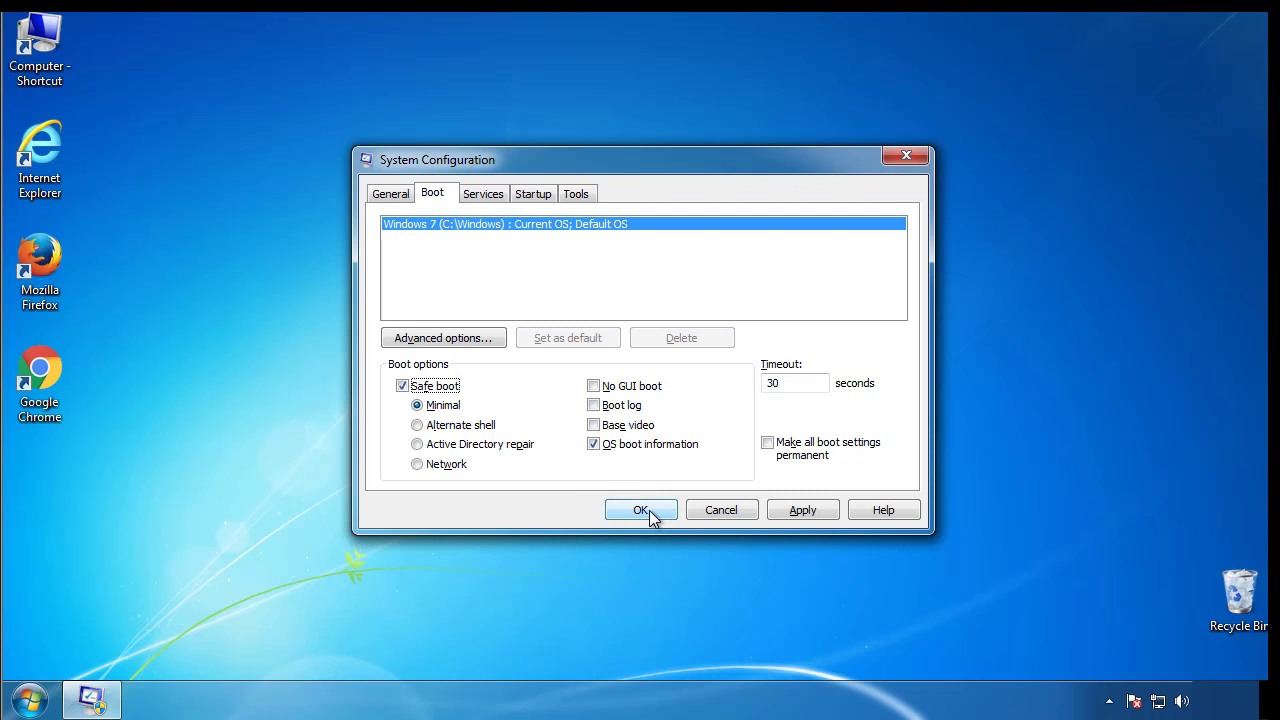
{"action": "left_click", "coordinate": [640, 510]}
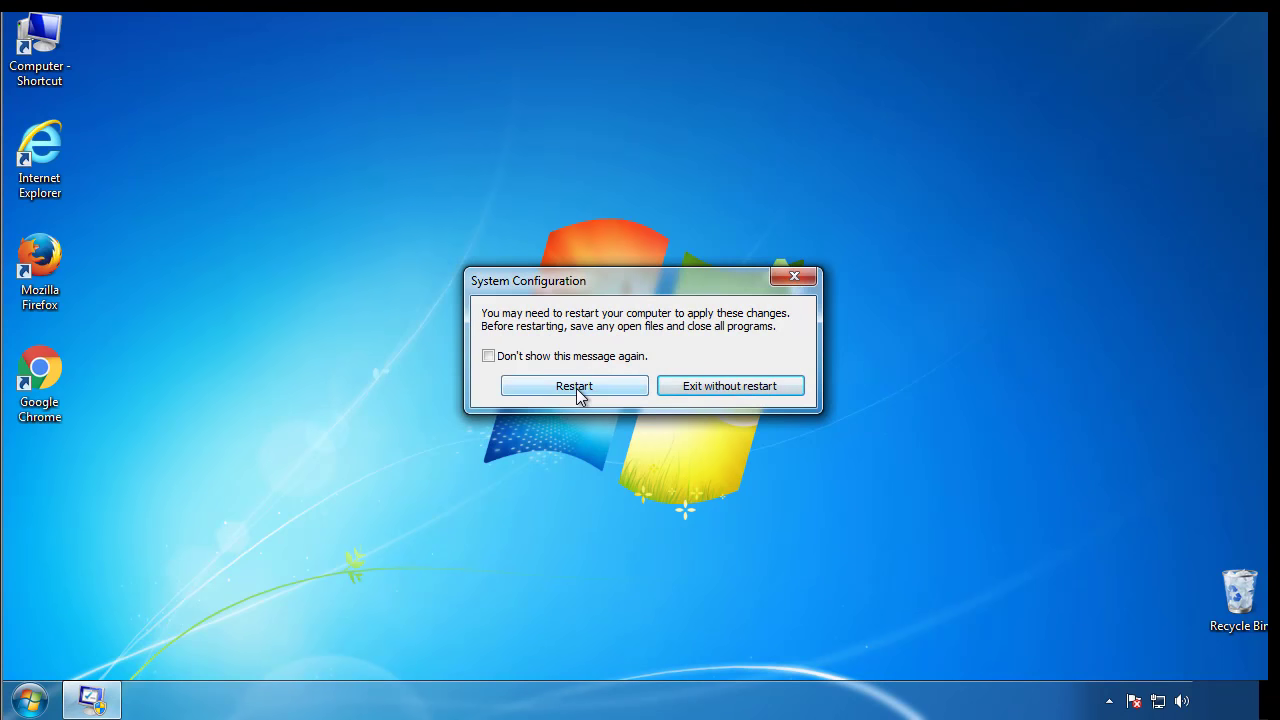
Step: Restart into safe mode, check Folder Options' View settings, then close Control Panel
{"action": "left_click", "coordinate": [574, 386]}
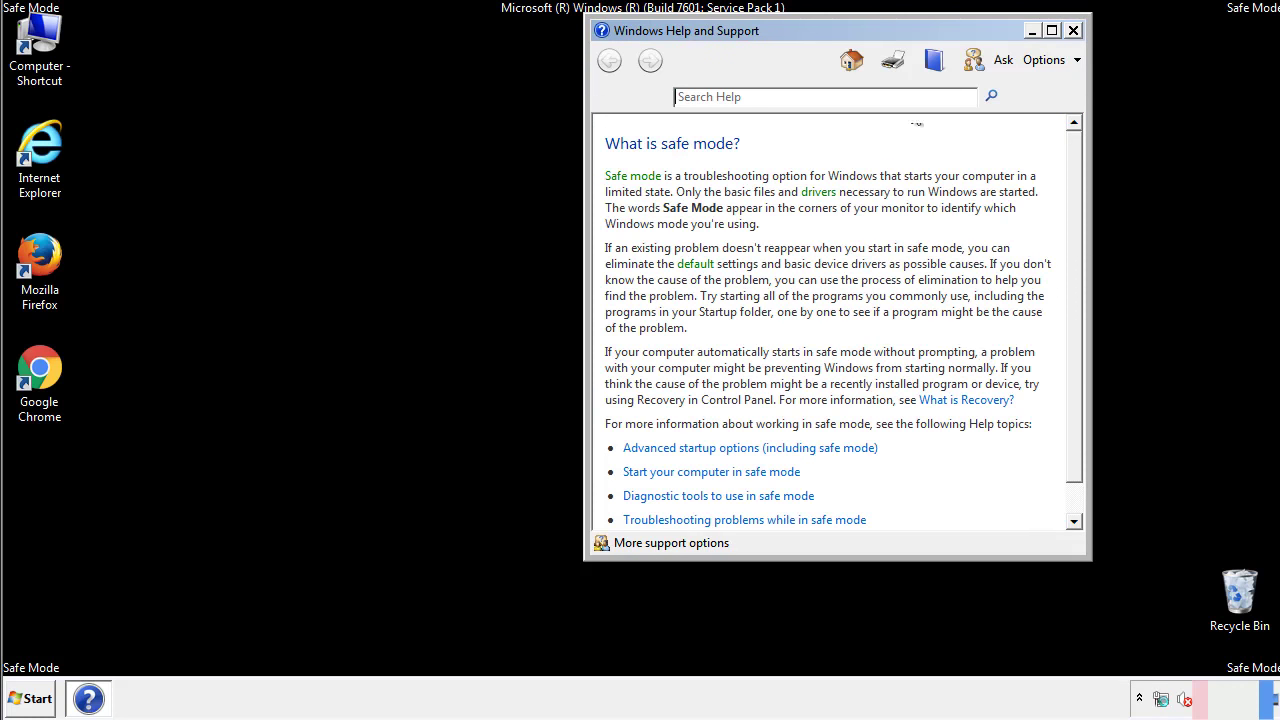
{"action": "left_click", "coordinate": [1072, 30]}
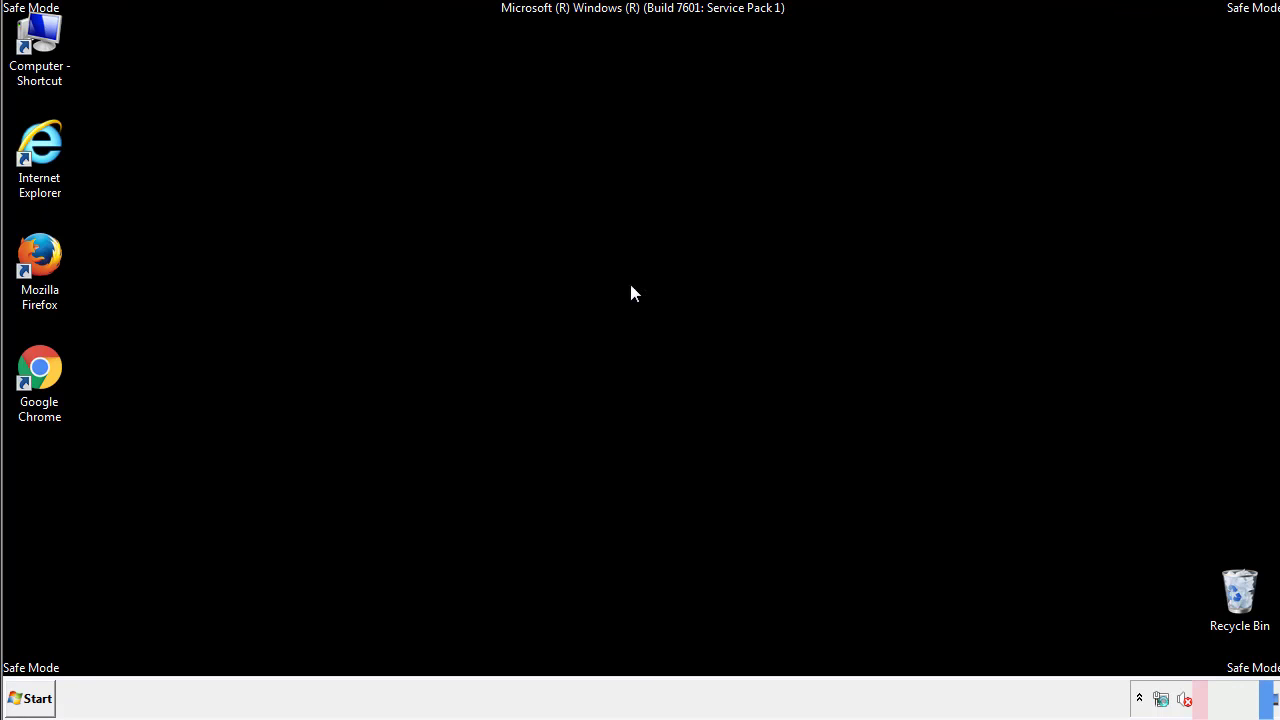
{"action": "left_click", "coordinate": [30, 698]}
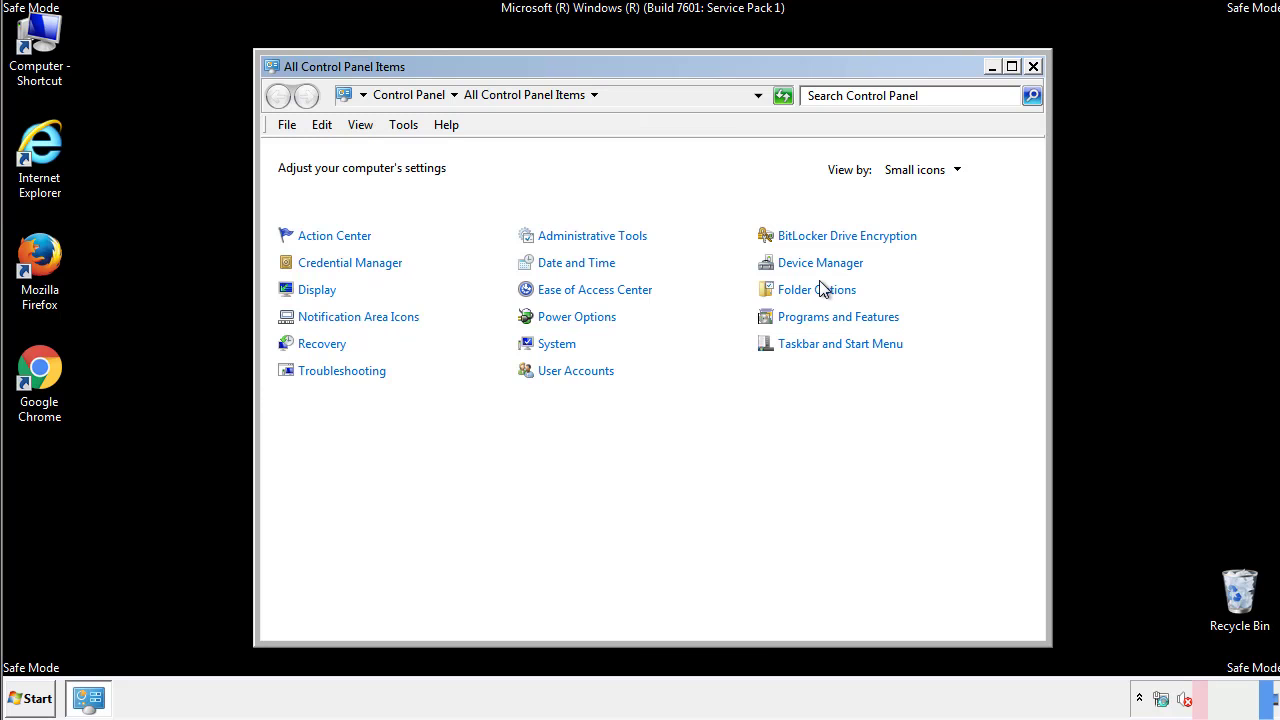
{"action": "left_click", "coordinate": [816, 288]}
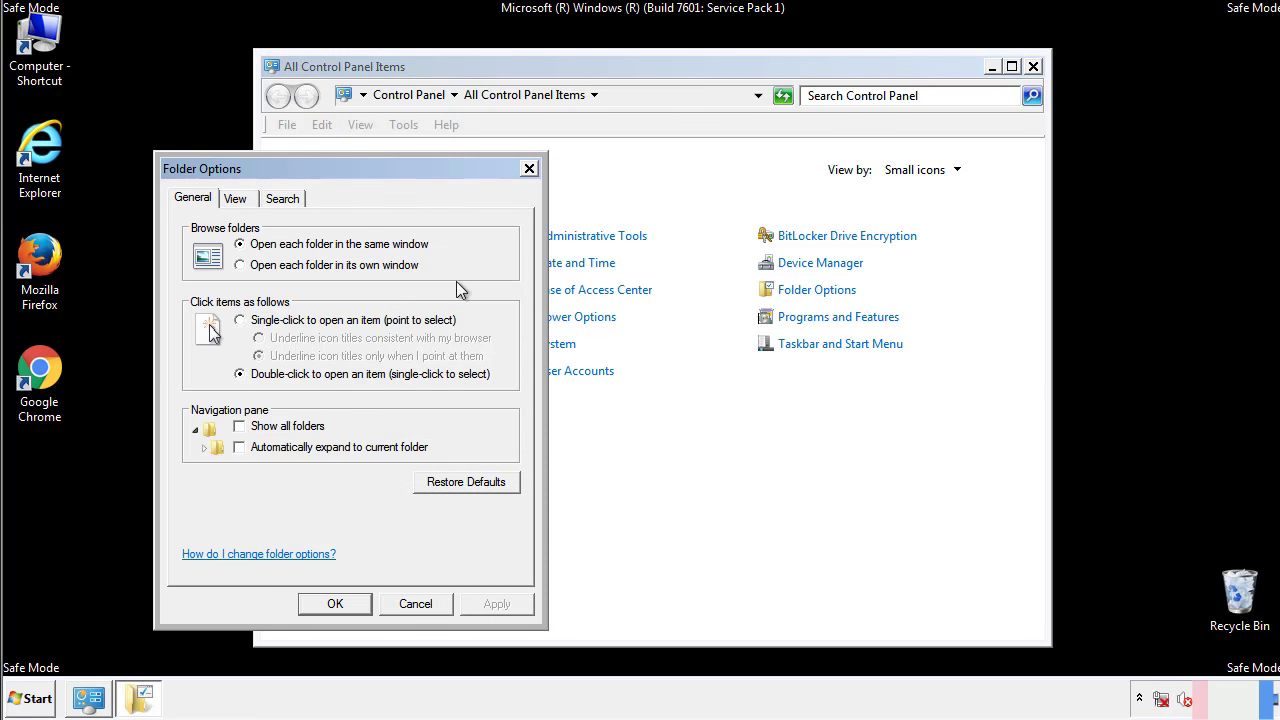
{"action": "left_click", "coordinate": [236, 198]}
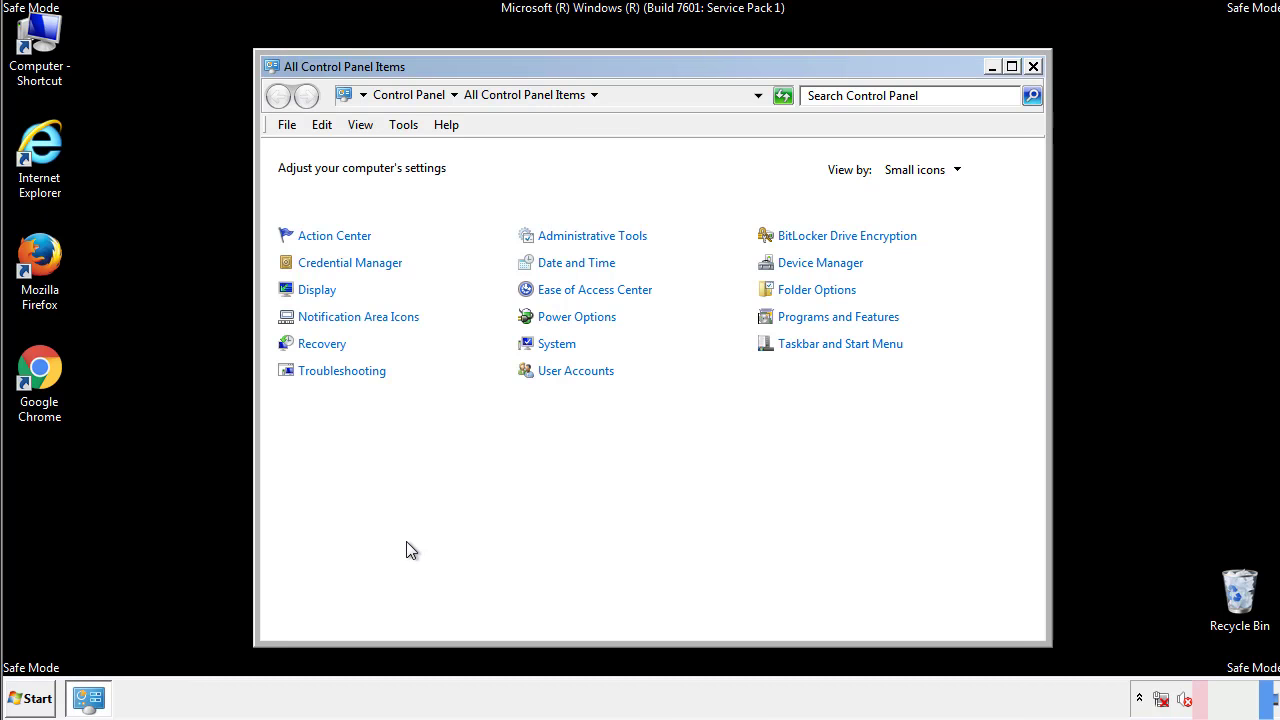
{"action": "left_click", "coordinate": [1032, 66]}
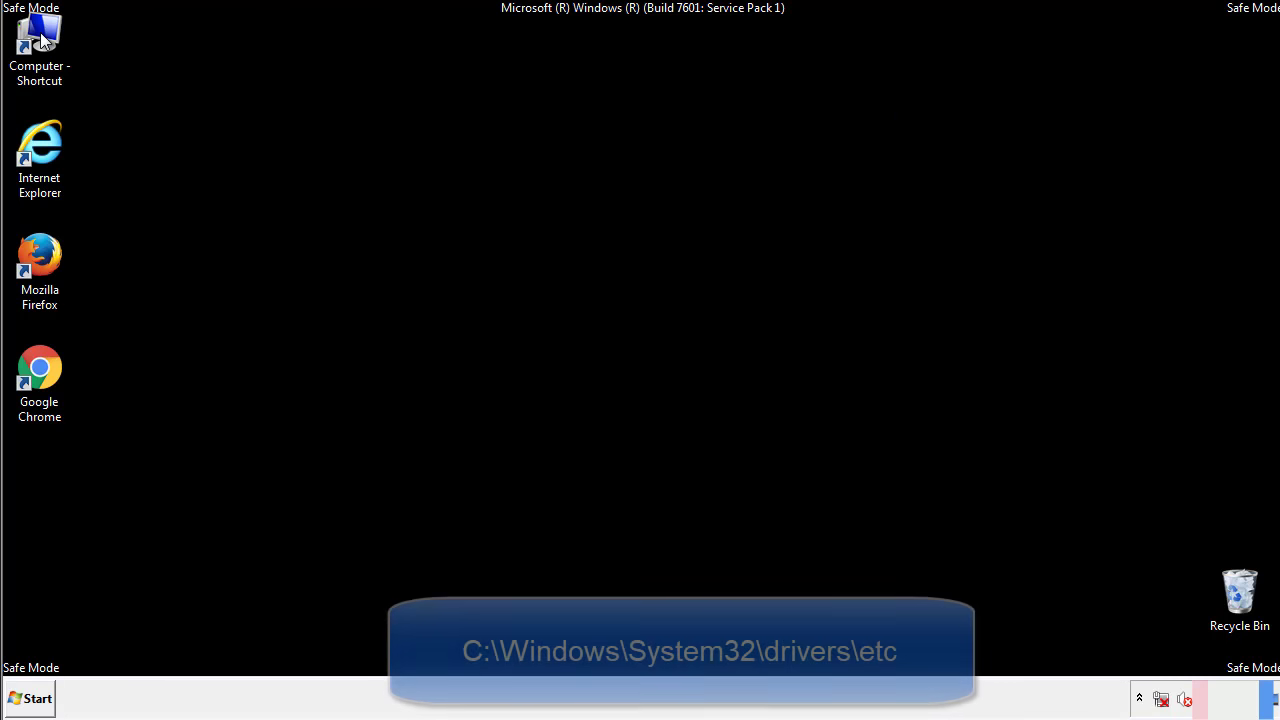
Step: Browse from Computer to C:\Windows\System32\drivers\etc
{"action": "double_click", "coordinate": [40, 40]}
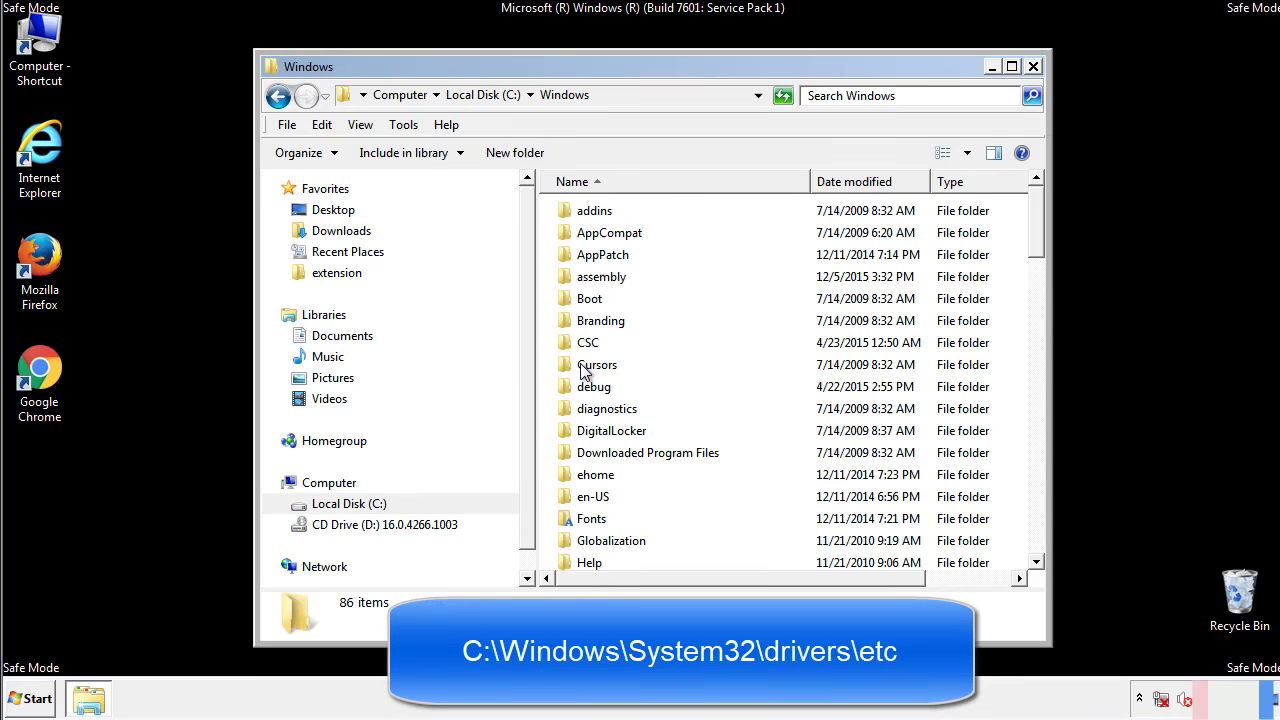
{"action": "scroll", "scroll_direction": "down", "scroll_amount": 3}
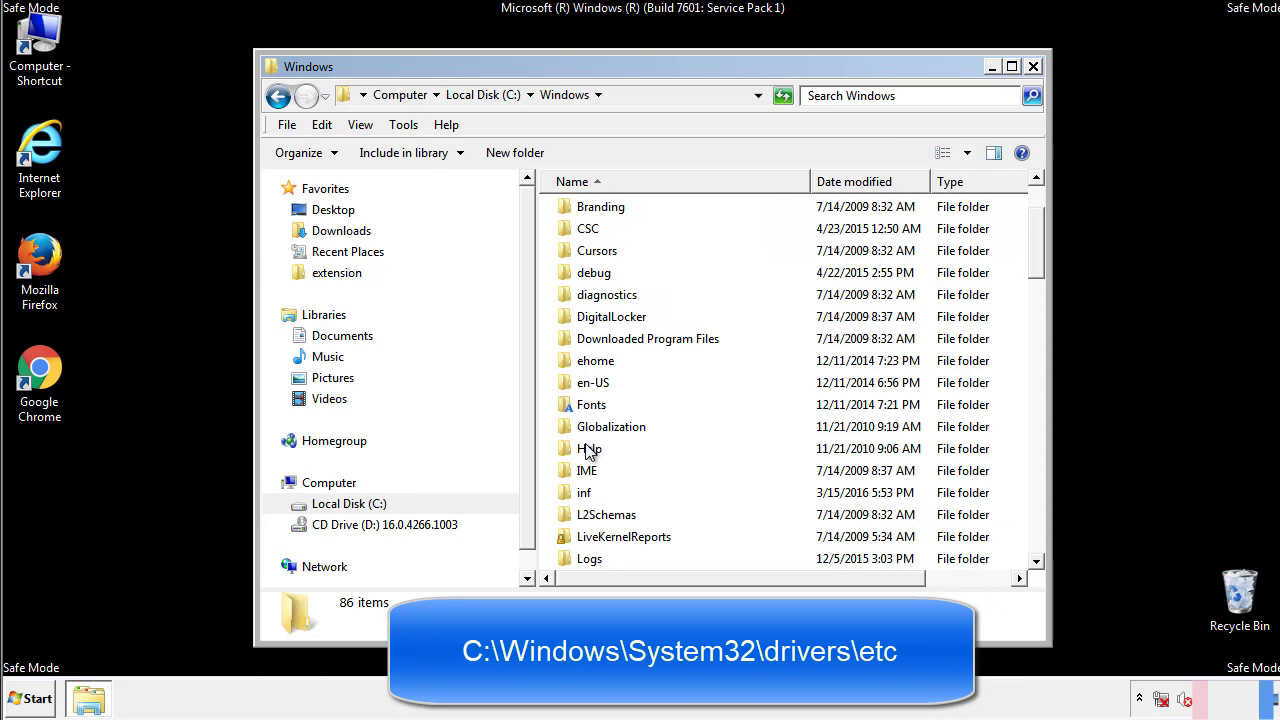
{"action": "scroll", "scroll_direction": "down", "scroll_amount": 3}
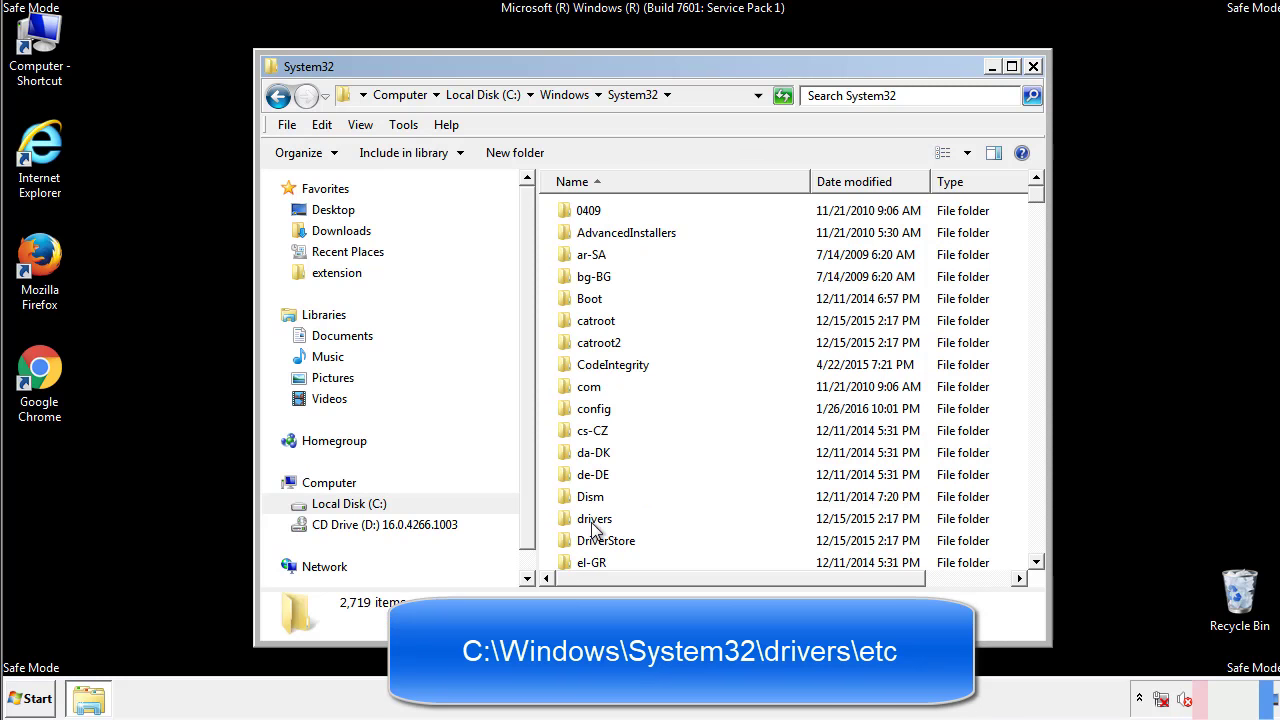
{"action": "double_click", "coordinate": [596, 518]}
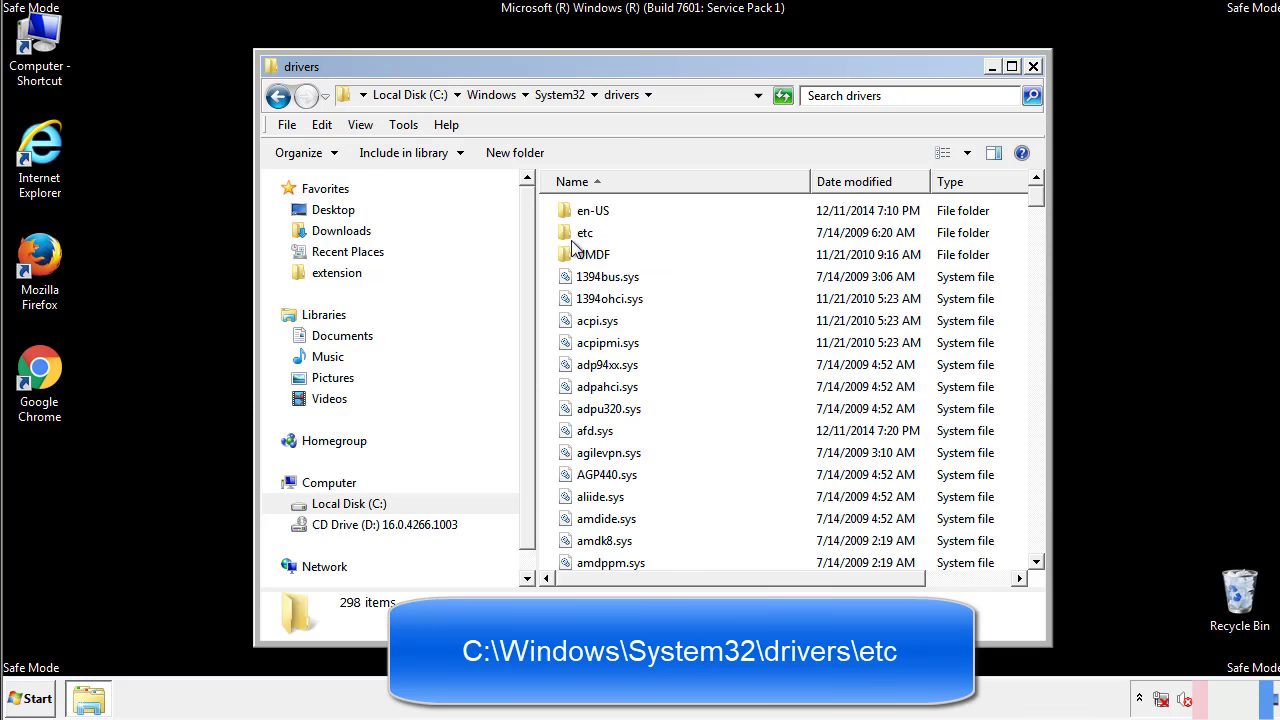
{"action": "double_click", "coordinate": [584, 232]}
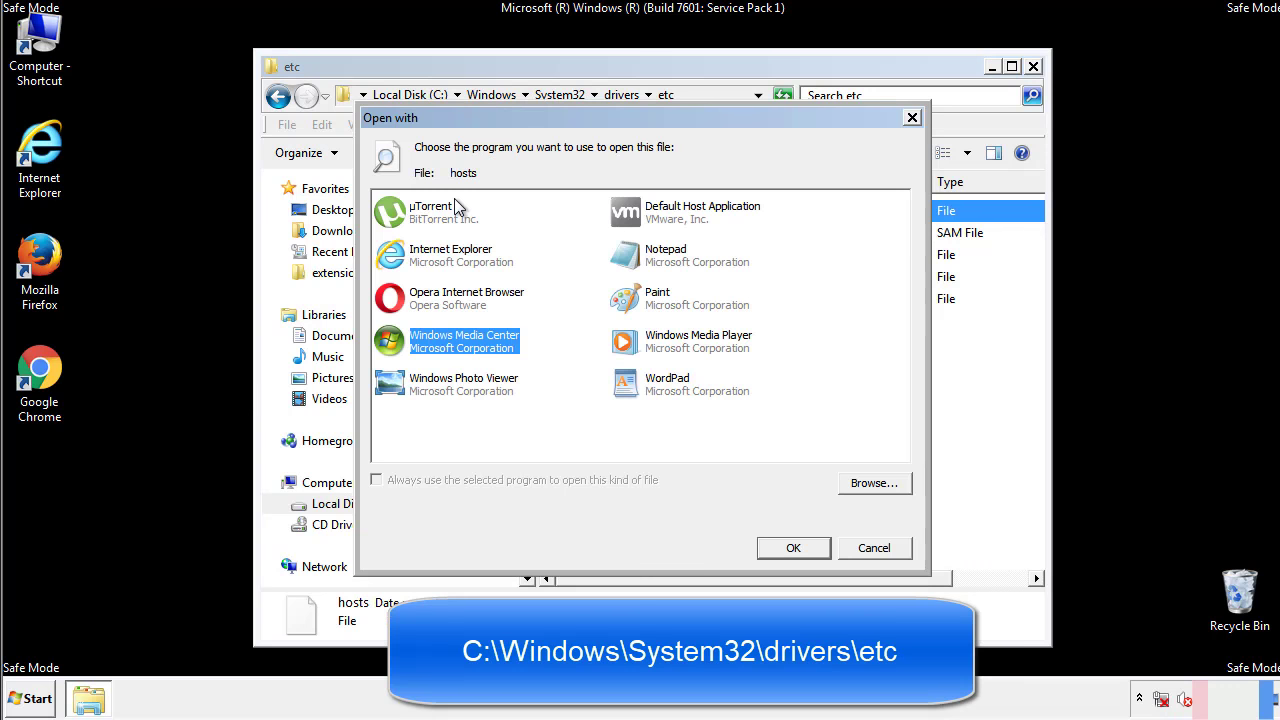
{"action": "mouse_move", "coordinate": [648, 260]}
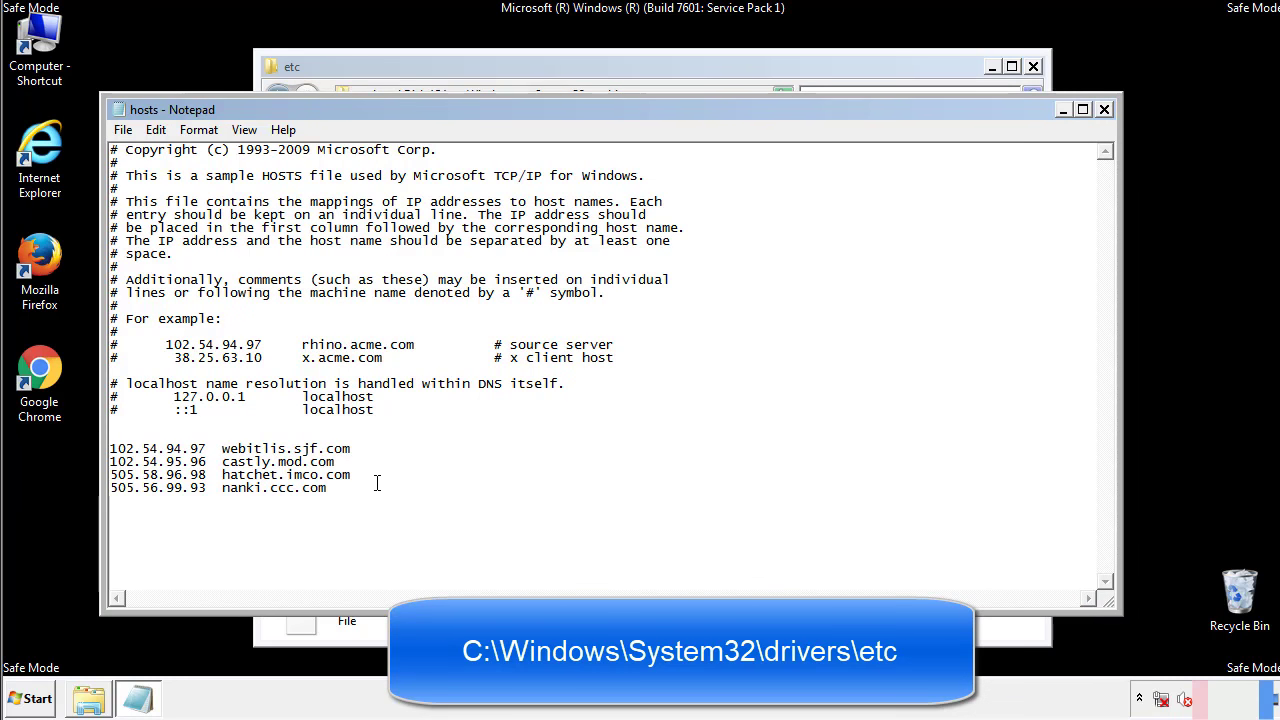
Step: Delete the last four IP lines from the hosts file, then close Notepad and the etc folder
{"action": "left_click_drag", "start_coordinate": [110, 448], "coordinate": [352, 488]}
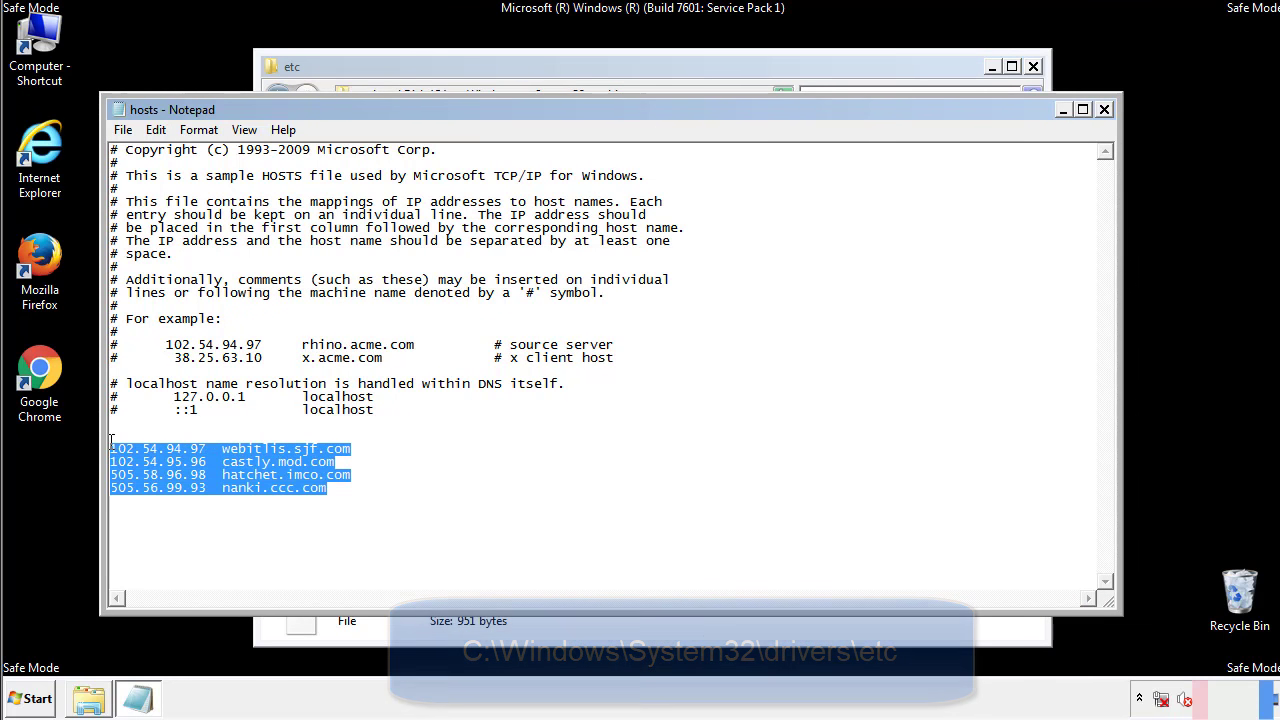
{"action": "key", "text": "Delete"}
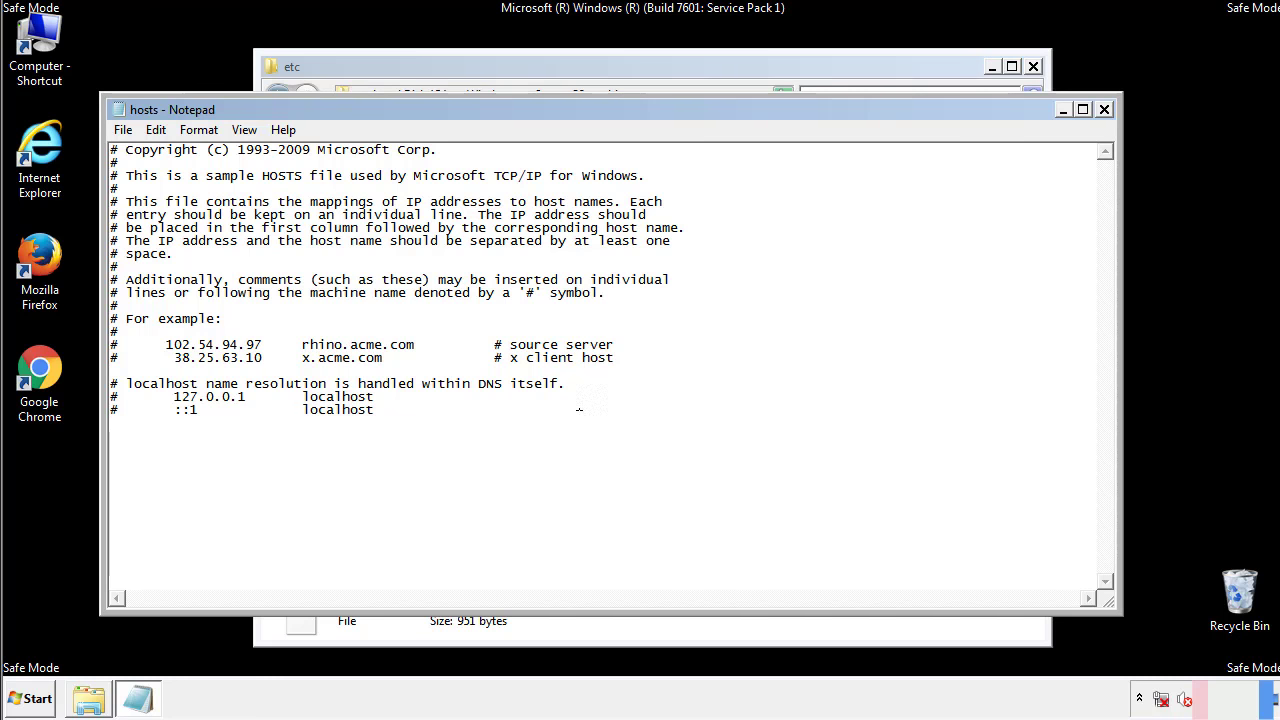
{"action": "mouse_move", "coordinate": [1104, 108]}
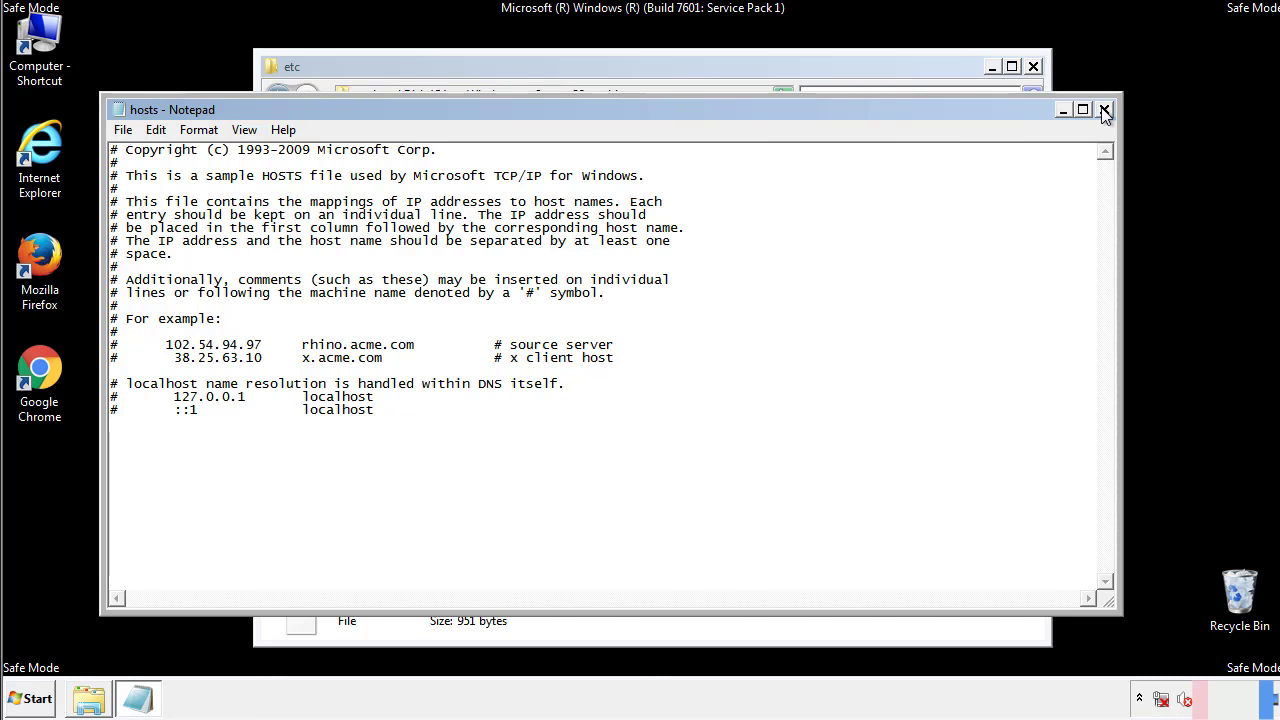
{"action": "left_click", "coordinate": [1104, 108]}
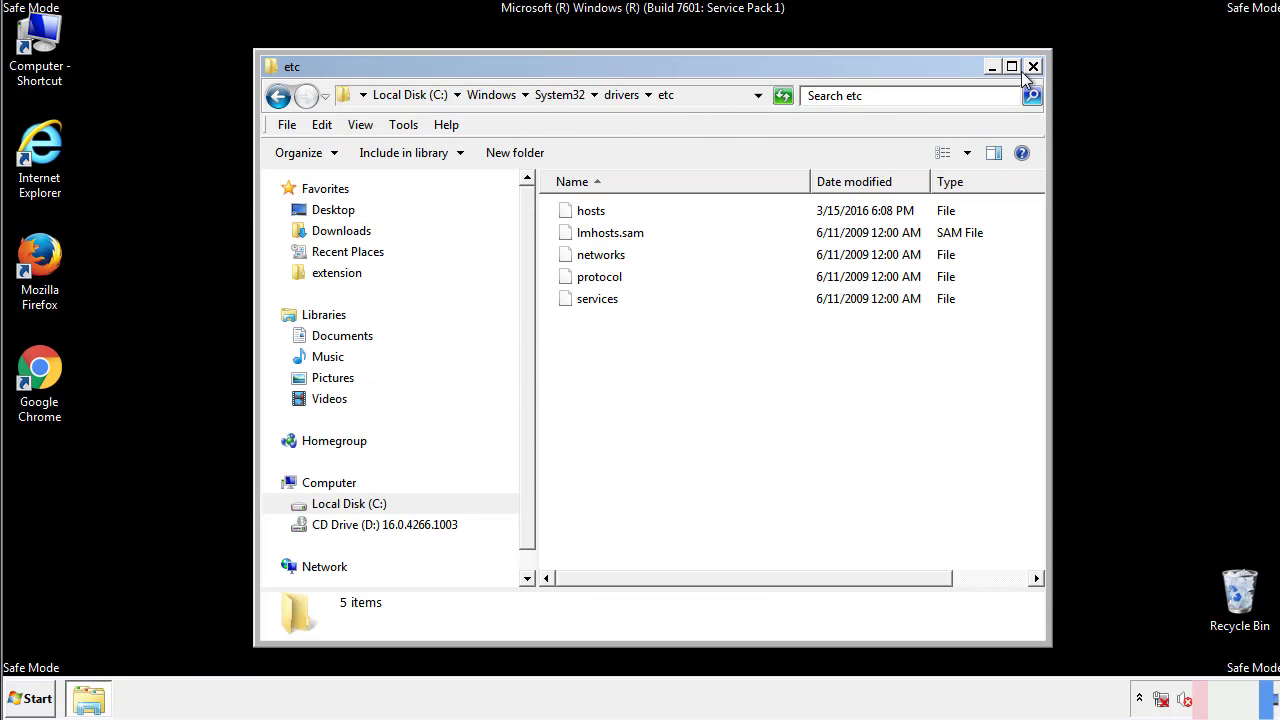
{"action": "left_click", "coordinate": [1032, 66]}
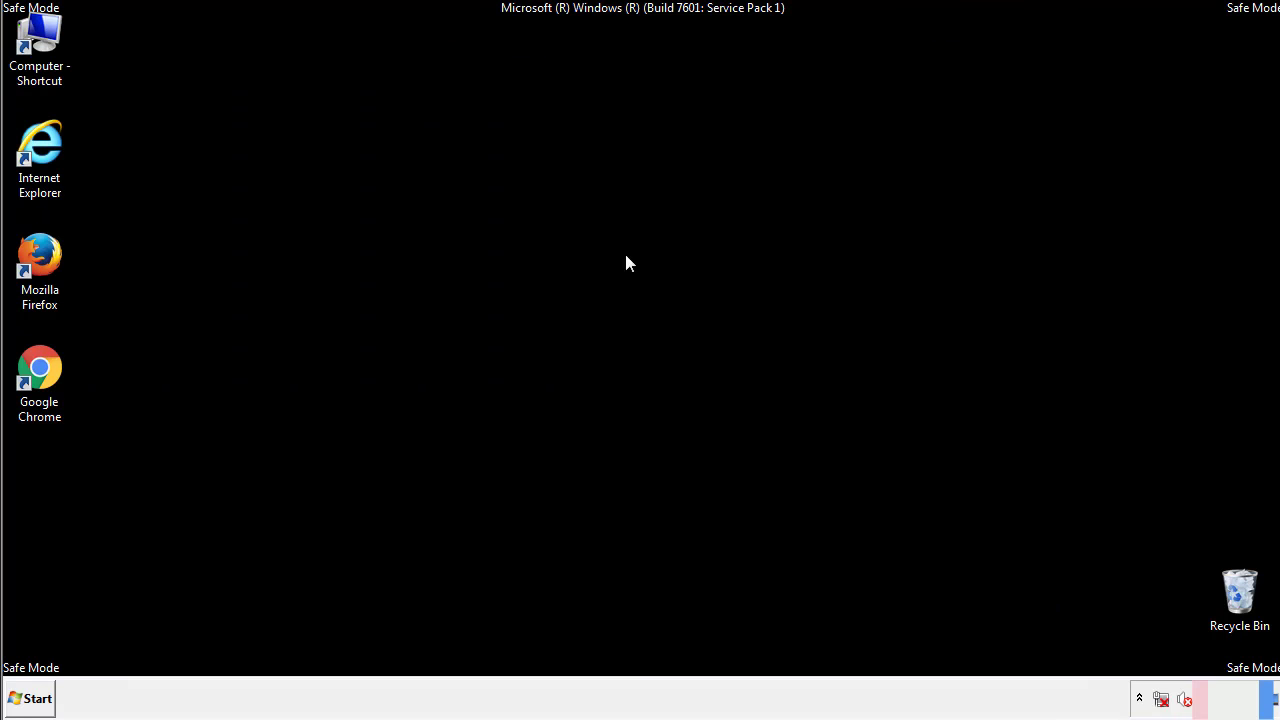
Step: Delete AddInOne, recover.aesir, systemreg.aesir and tavanero from the Startup folder and close it
{"action": "left_click", "coordinate": [28, 698]}
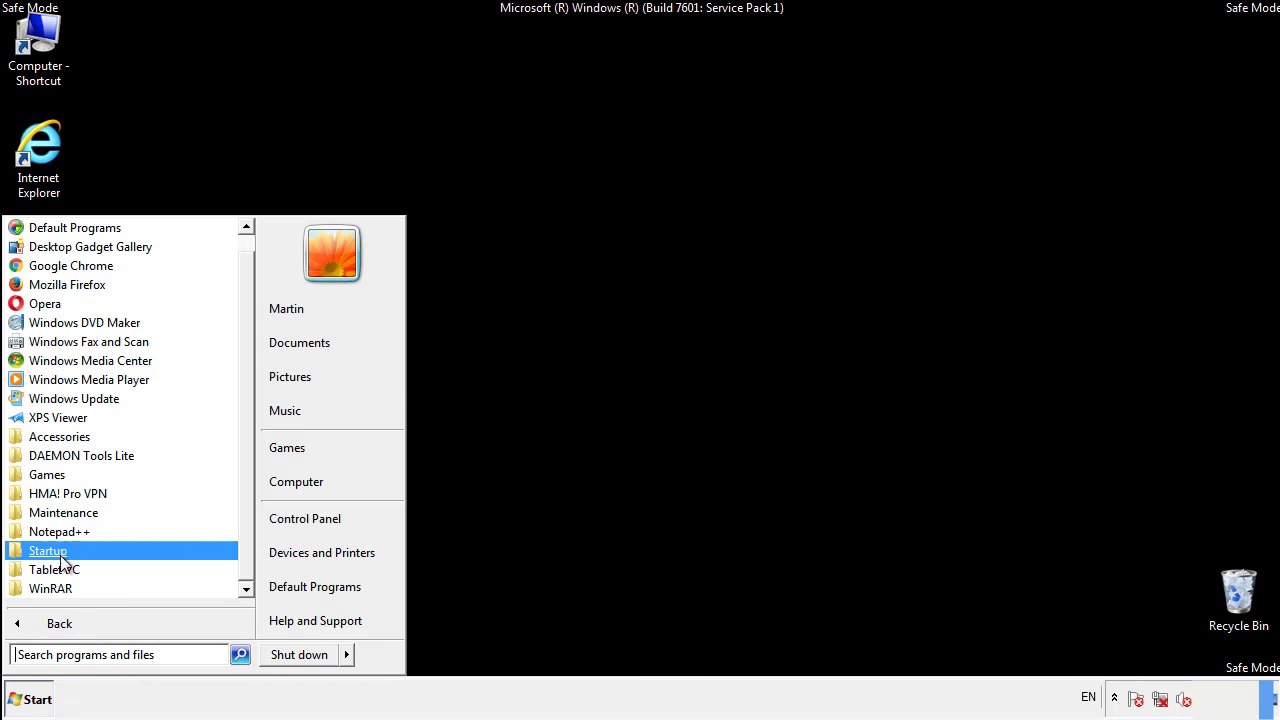
{"action": "right_click", "coordinate": [48, 550]}
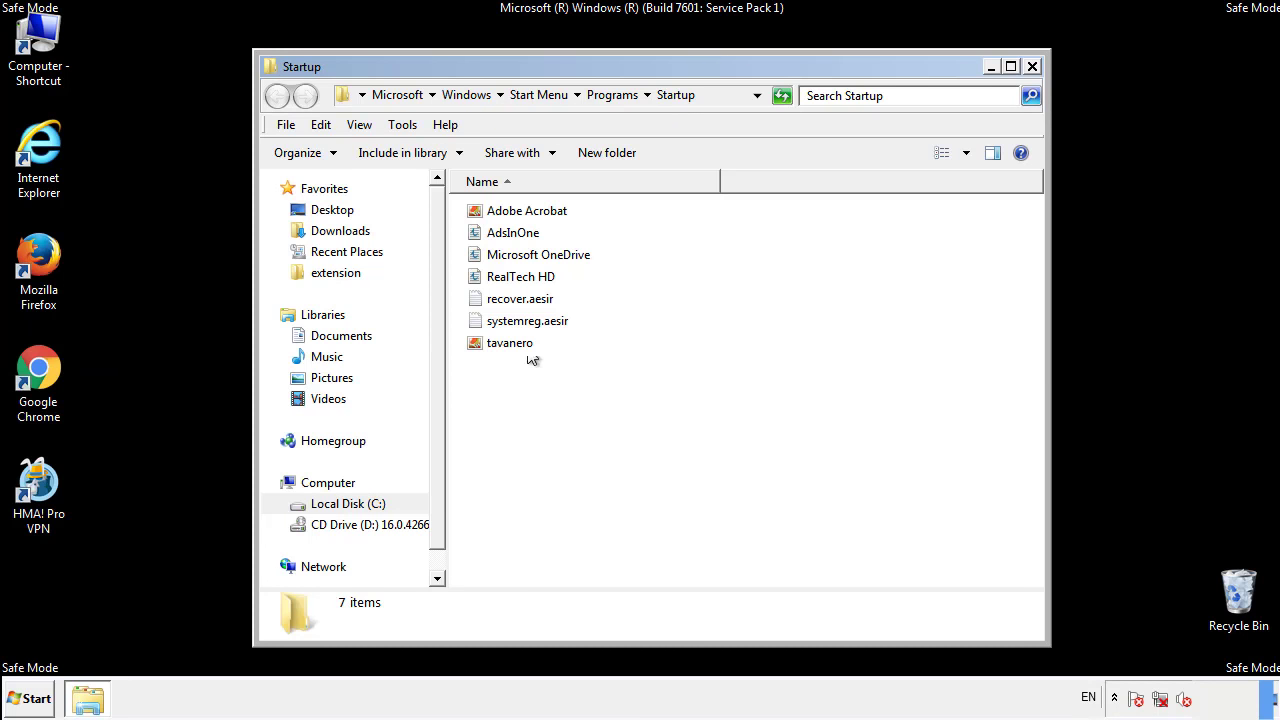
{"action": "left_click", "coordinate": [512, 232]}
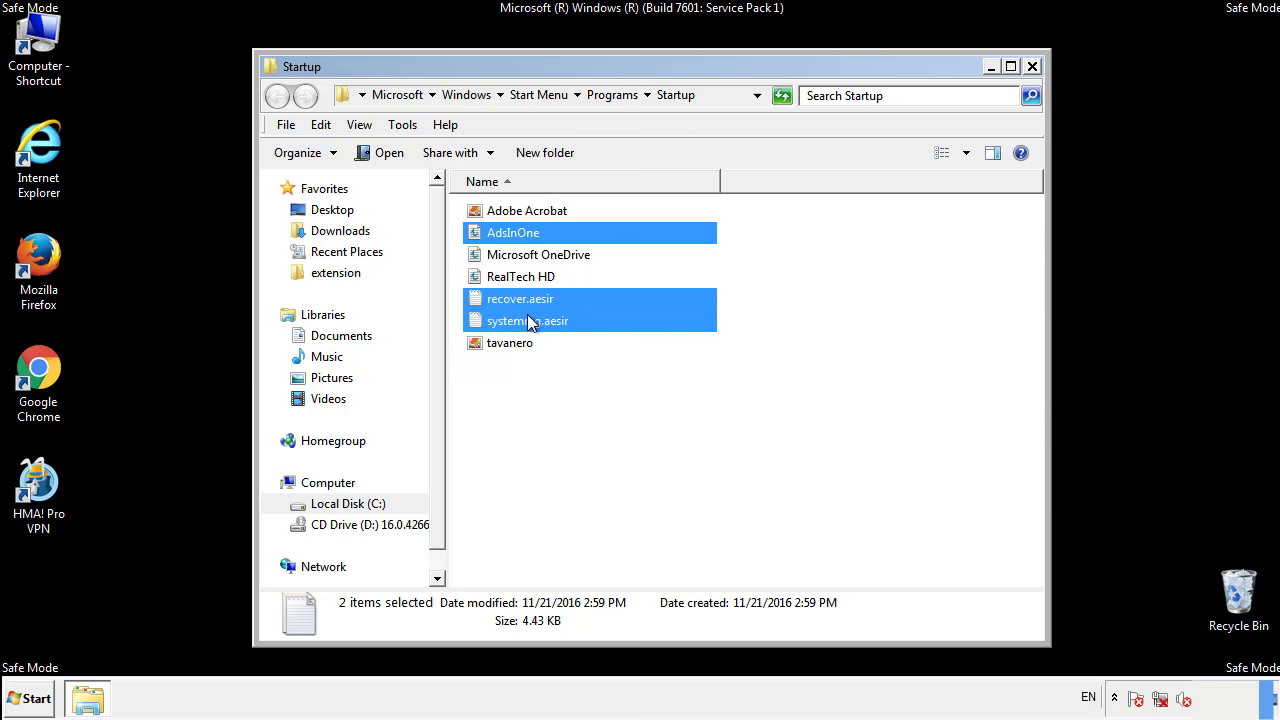
{"action": "right_click", "coordinate": [510, 342]}
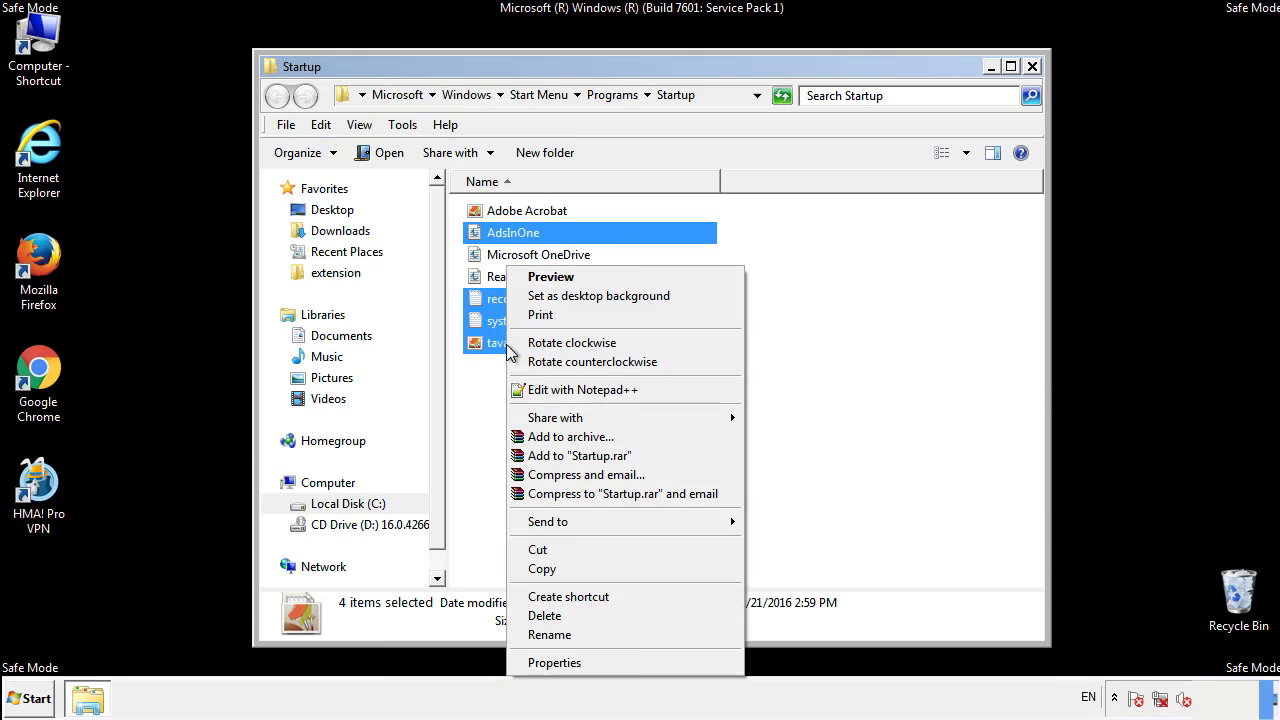
{"action": "left_click", "coordinate": [544, 616]}
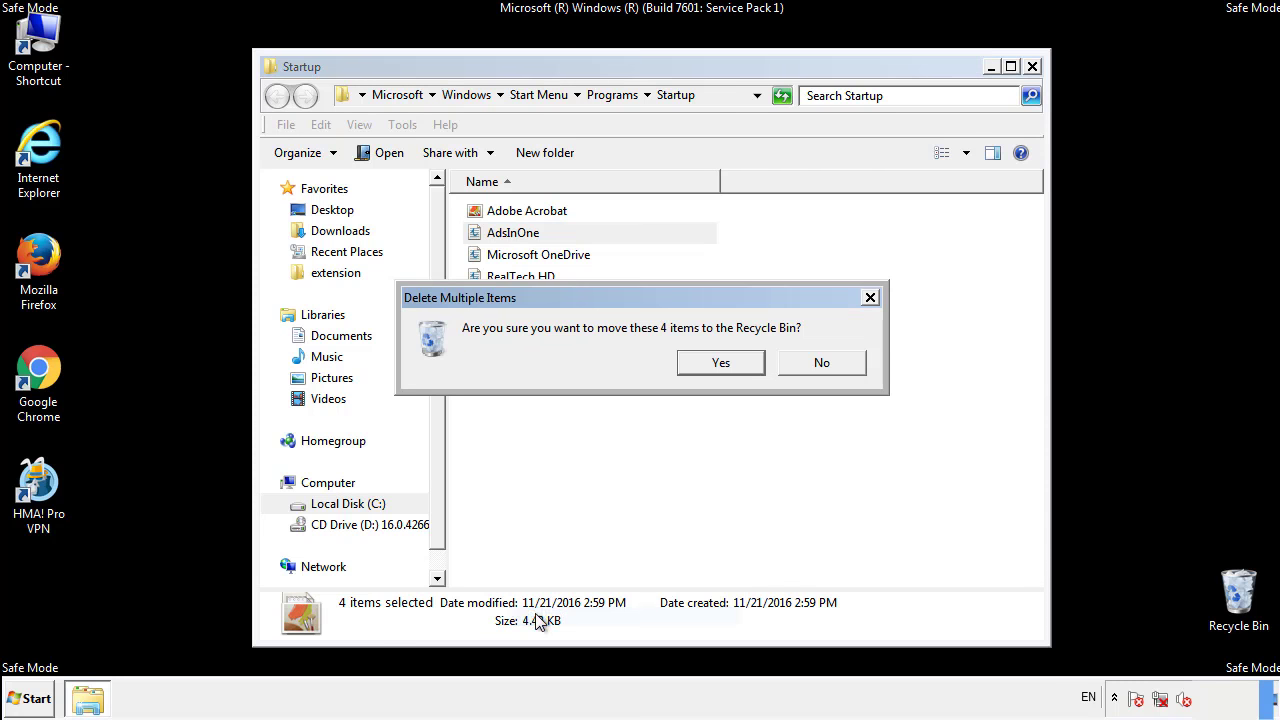
{"action": "left_click", "coordinate": [720, 362]}
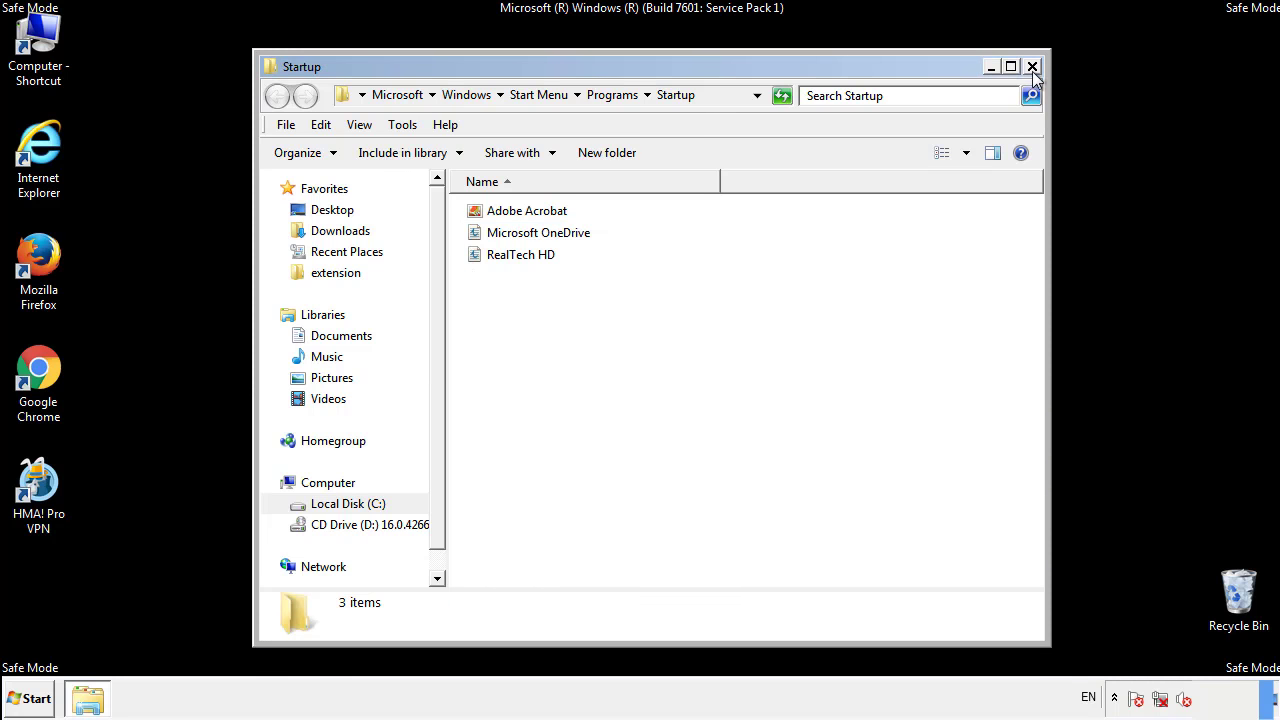
{"action": "left_click", "coordinate": [1032, 66]}
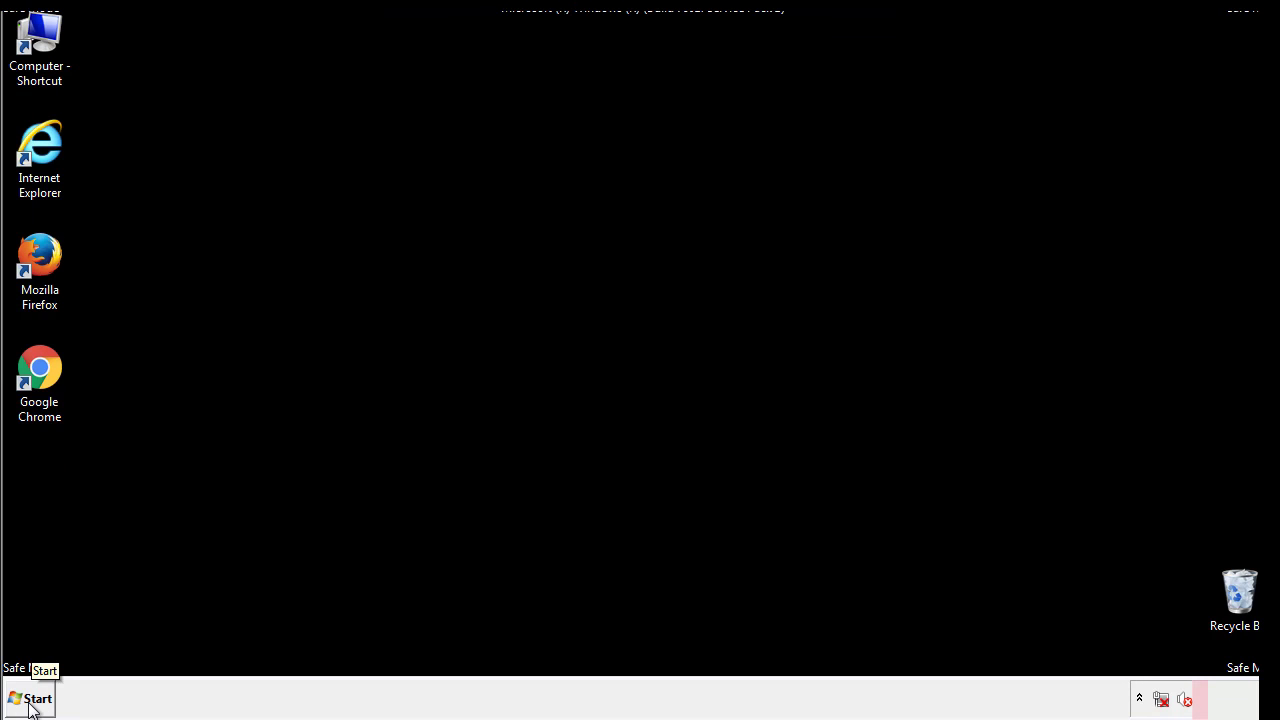
Step: Launch regedit and browse to HKEY_LOCAL_MACHINE\SOFTWARE\Microsoft\Windows\CurrentVersion\Run
{"action": "left_click", "coordinate": [30, 698]}
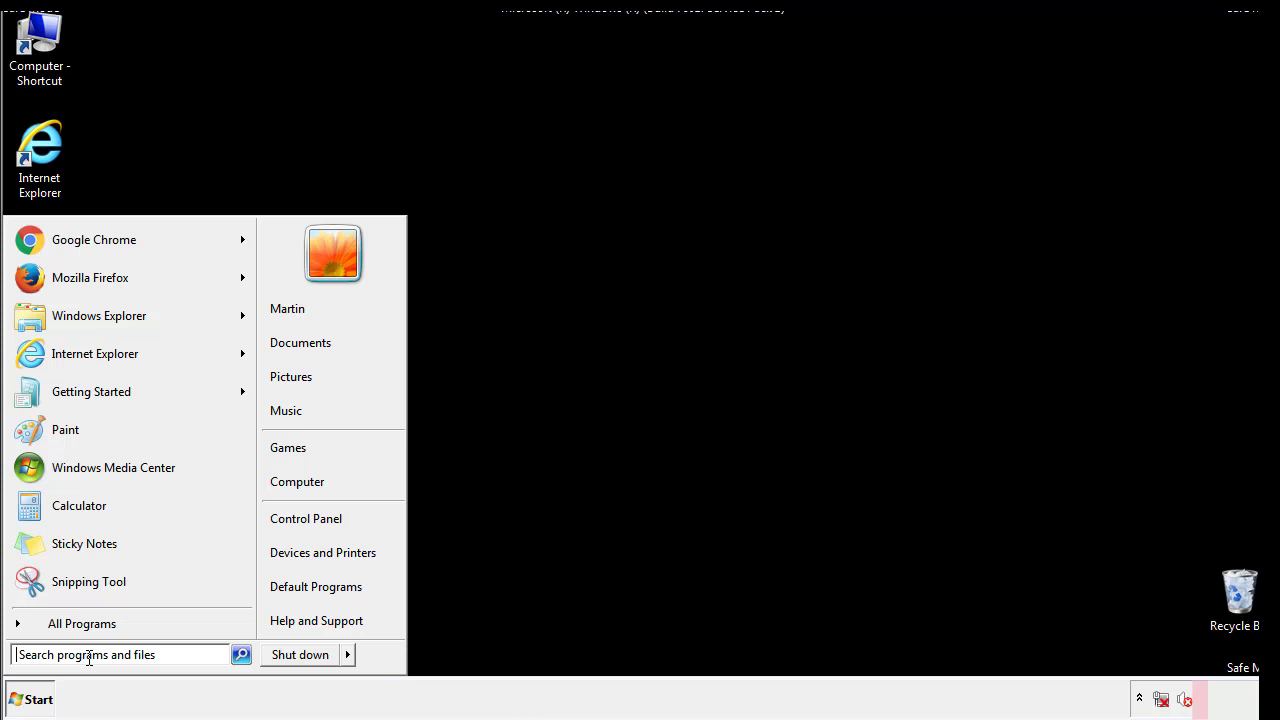
{"action": "type", "text": "reged"}
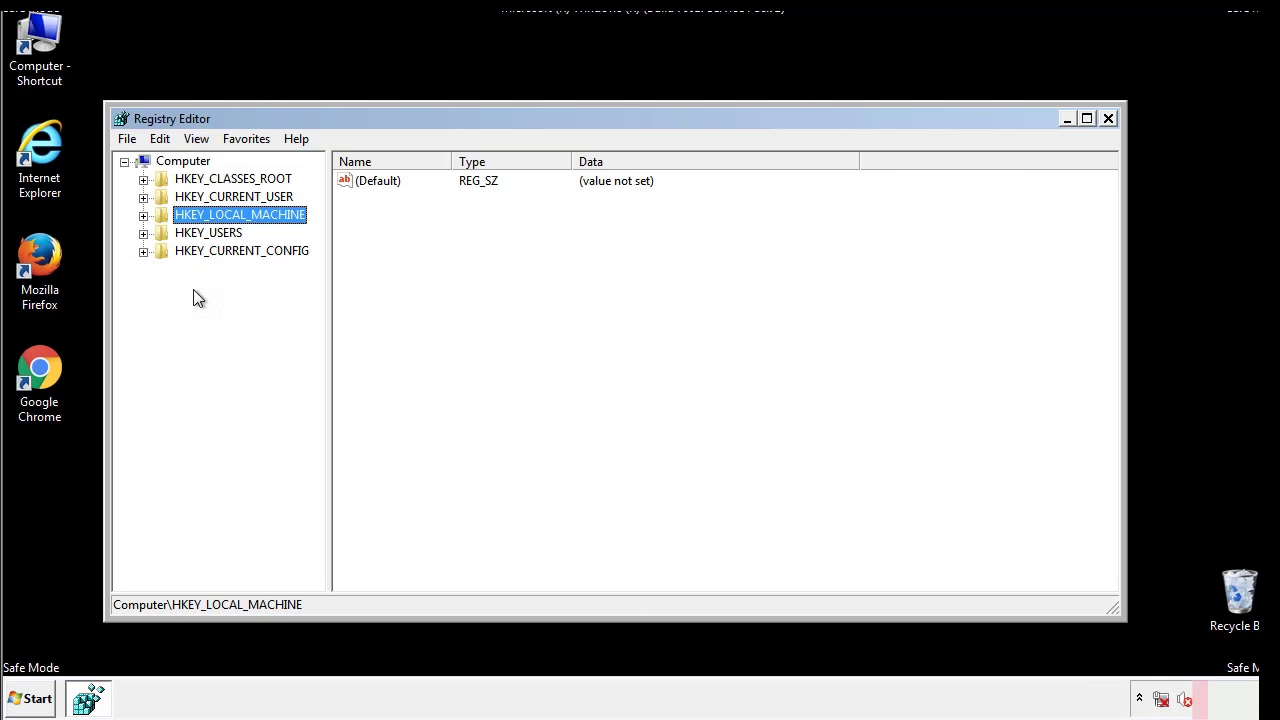
{"action": "left_click", "coordinate": [144, 214]}
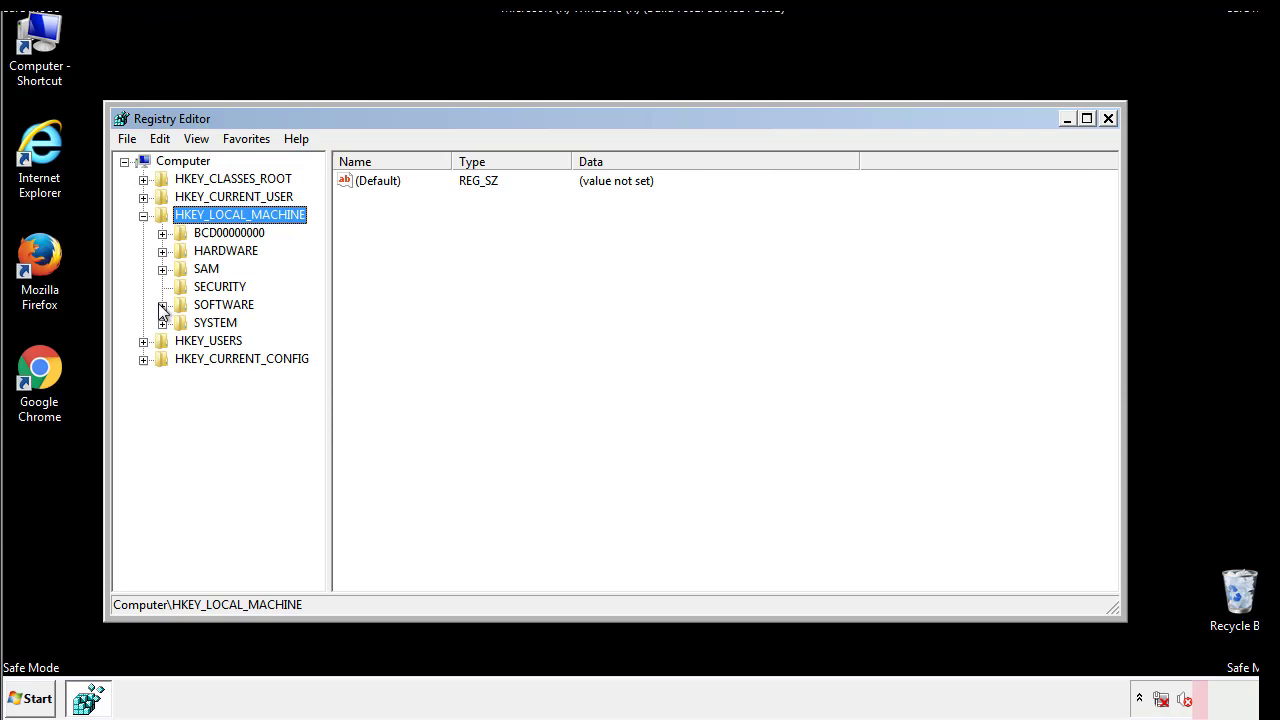
{"action": "left_click", "coordinate": [164, 304]}
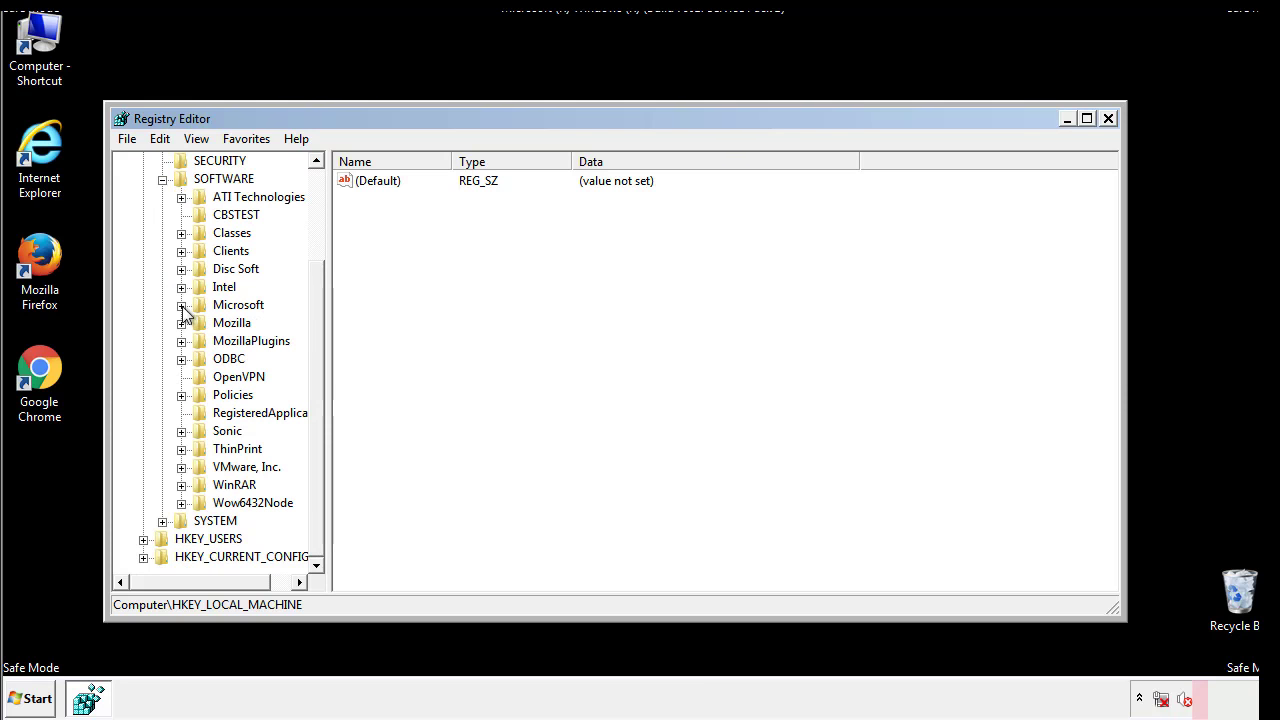
{"action": "left_click", "coordinate": [182, 304]}
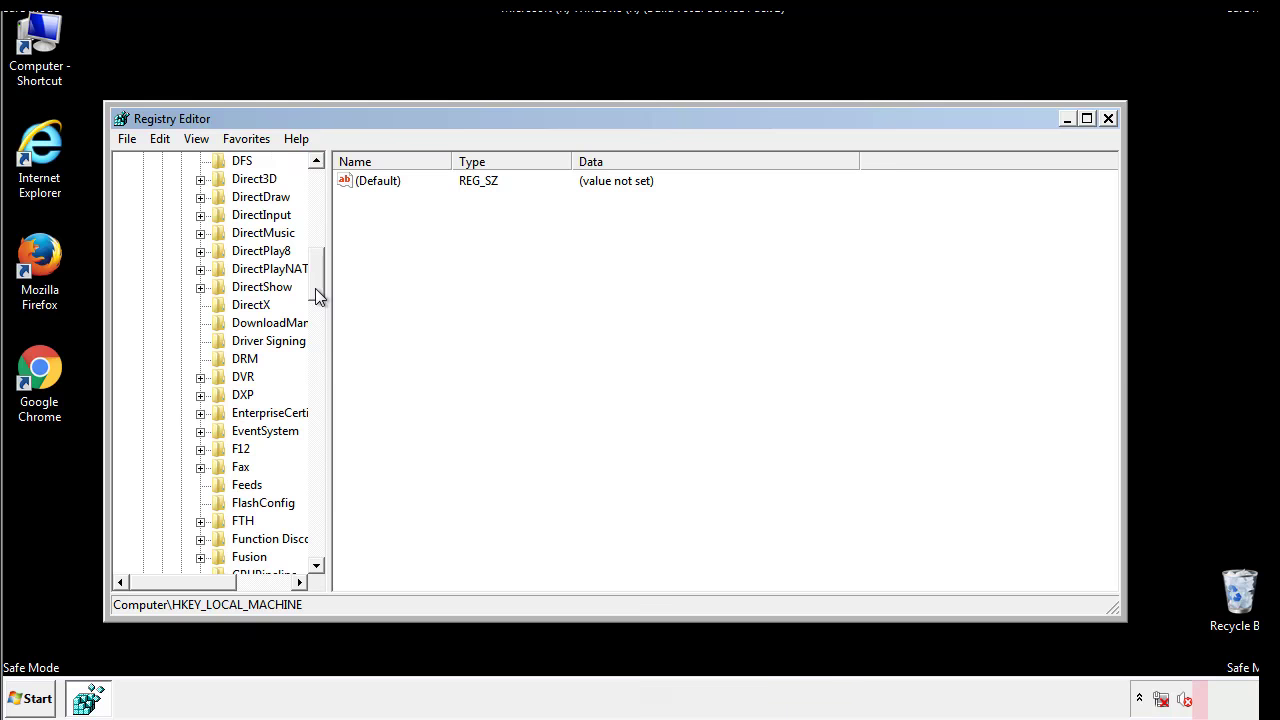
{"action": "scroll", "scroll_direction": "down", "scroll_amount": 3}
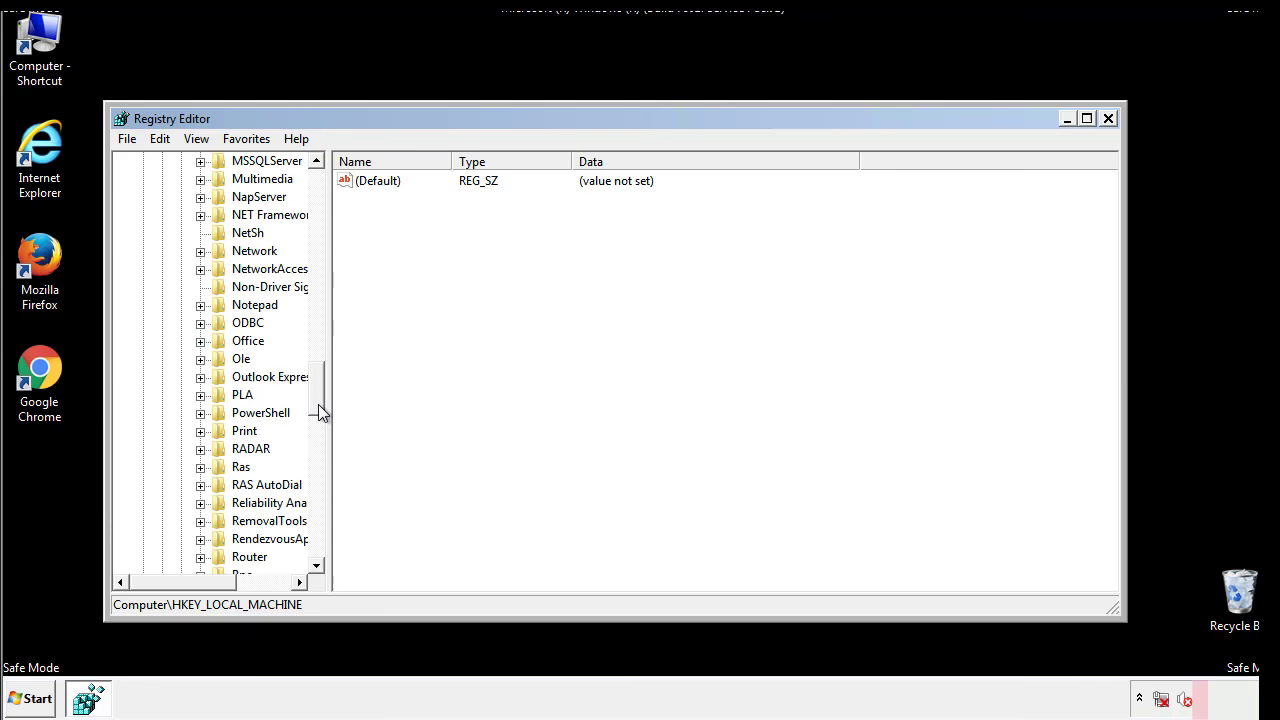
{"action": "scroll", "scroll_direction": "down", "scroll_amount": 3}
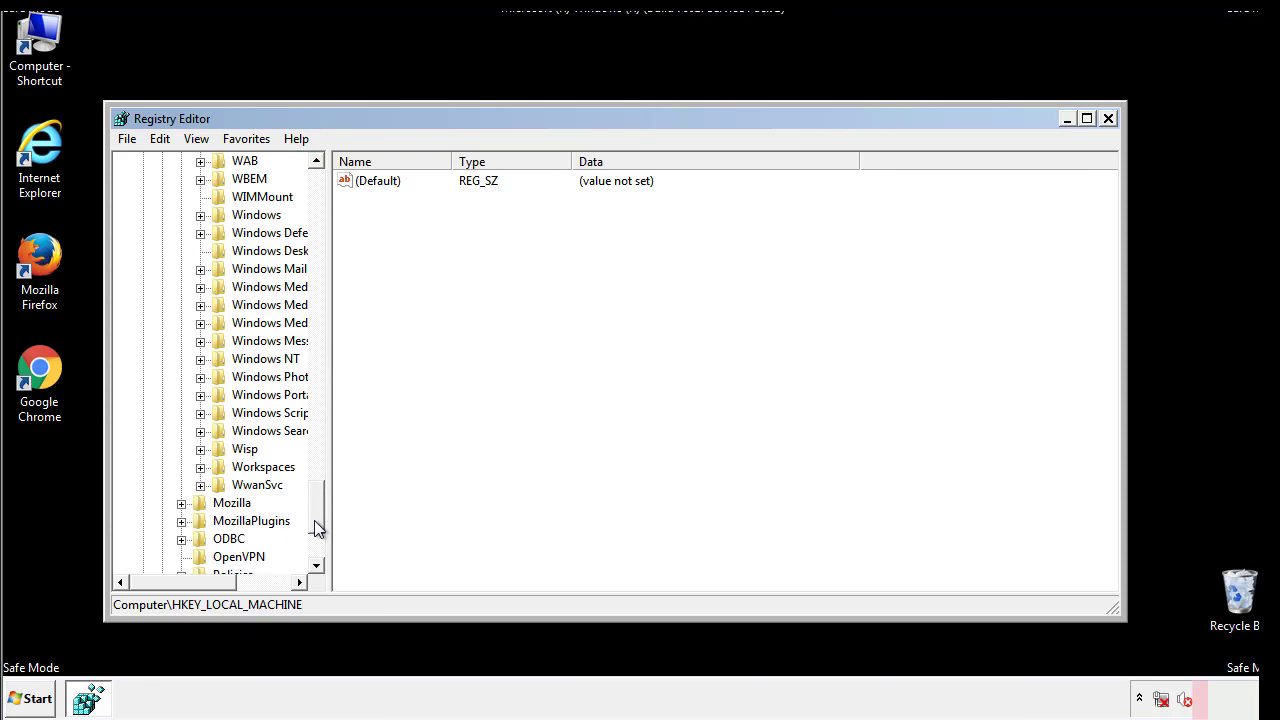
{"action": "left_click", "coordinate": [200, 304]}
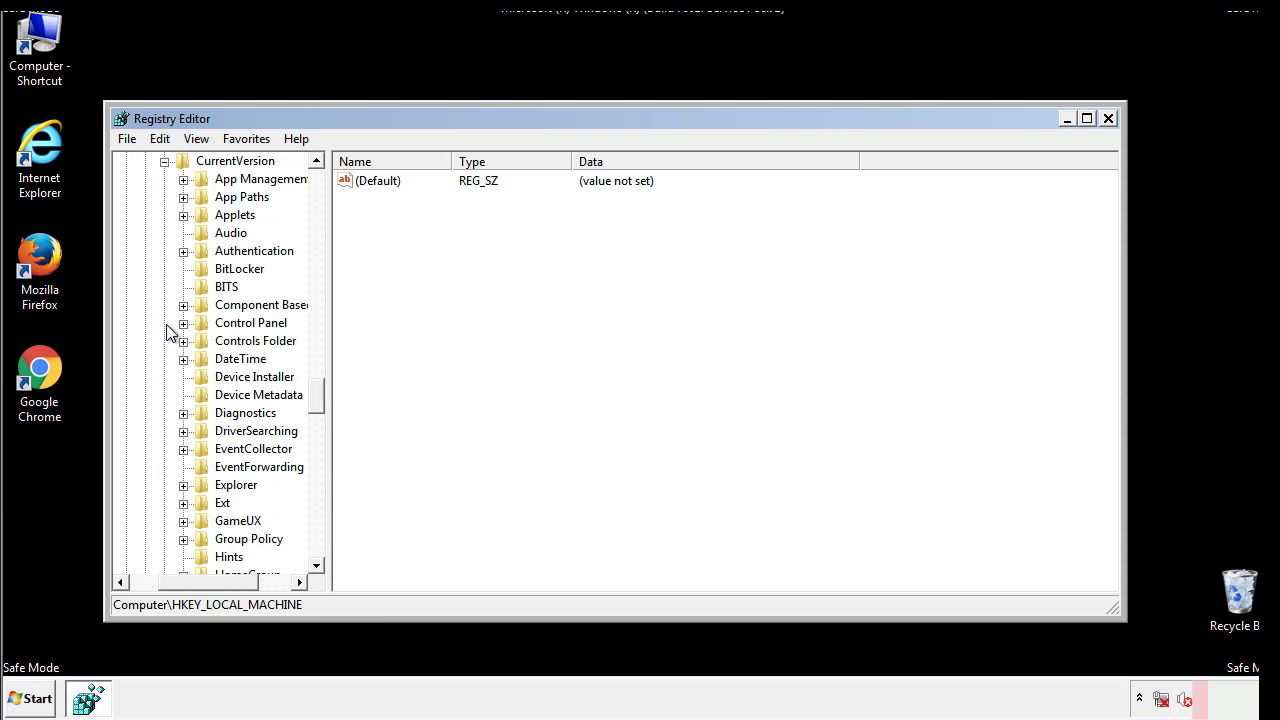
{"action": "scroll", "scroll_direction": "down", "scroll_amount": 3}
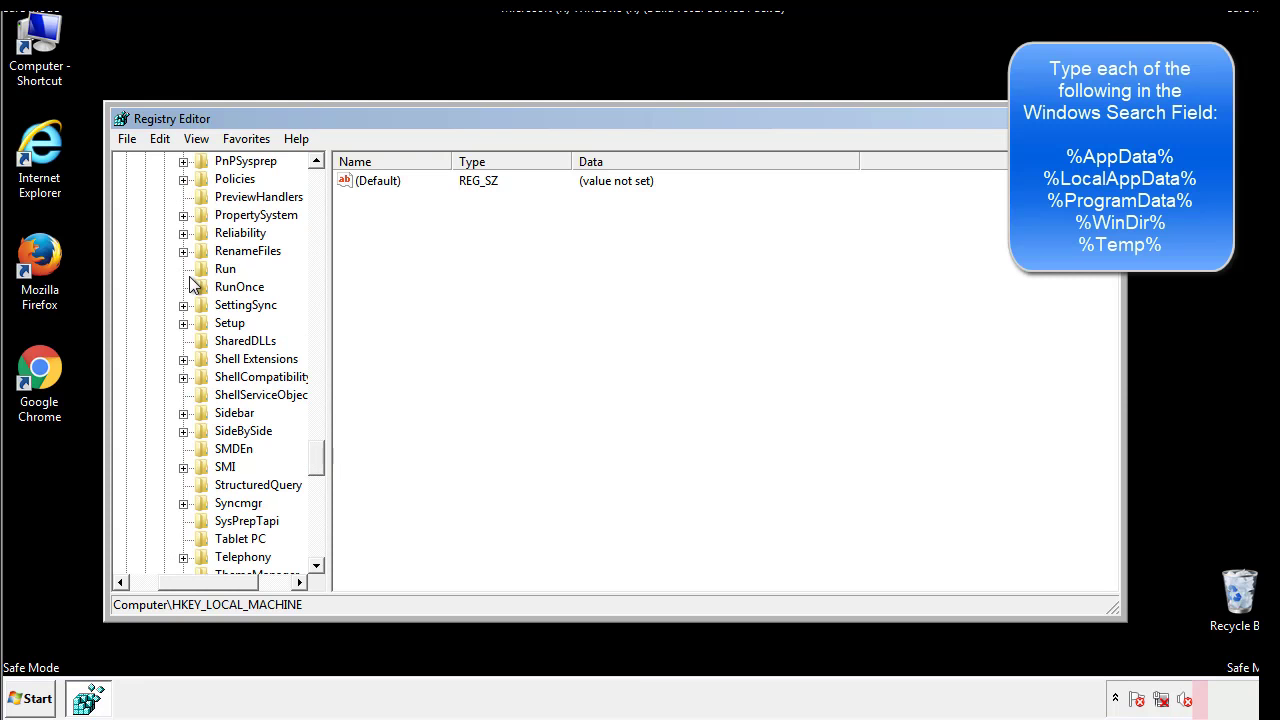
{"action": "left_click", "coordinate": [224, 268]}
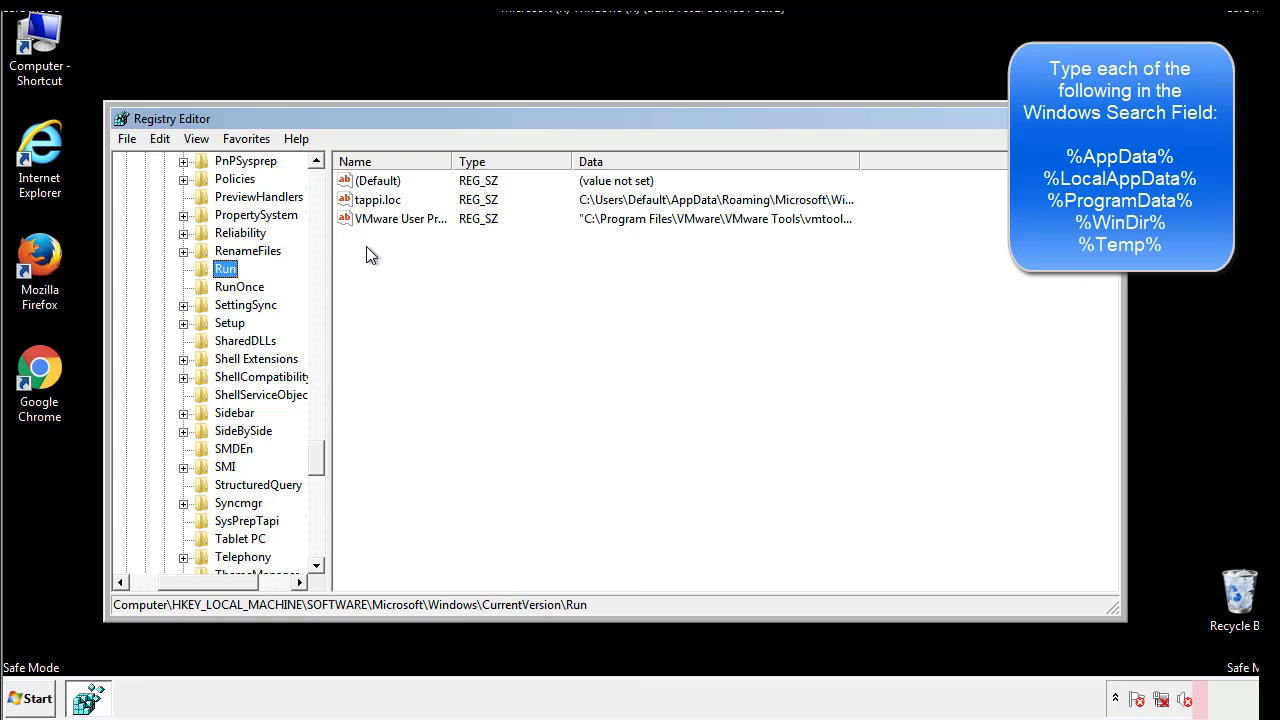
{"action": "mouse_move", "coordinate": [824, 222]}
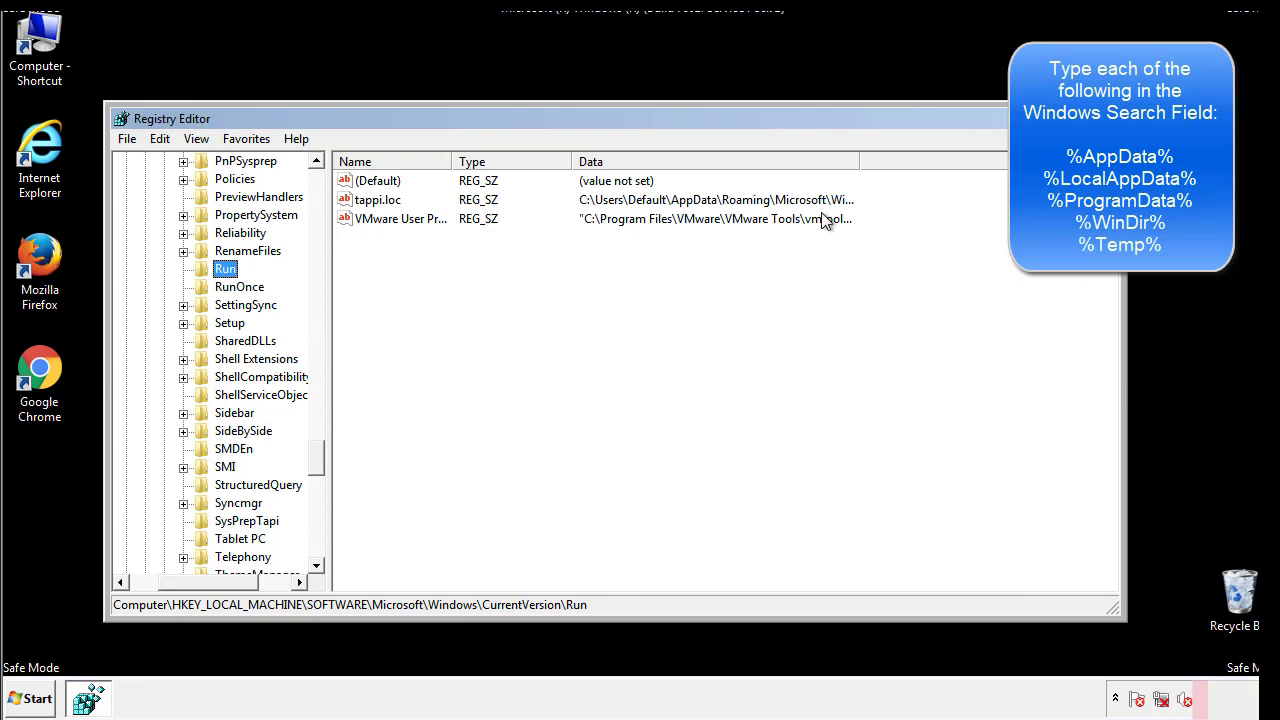
Step: Permanently delete the tappi.loc value from the Run key, leaving only VMware
{"action": "left_click", "coordinate": [378, 200]}
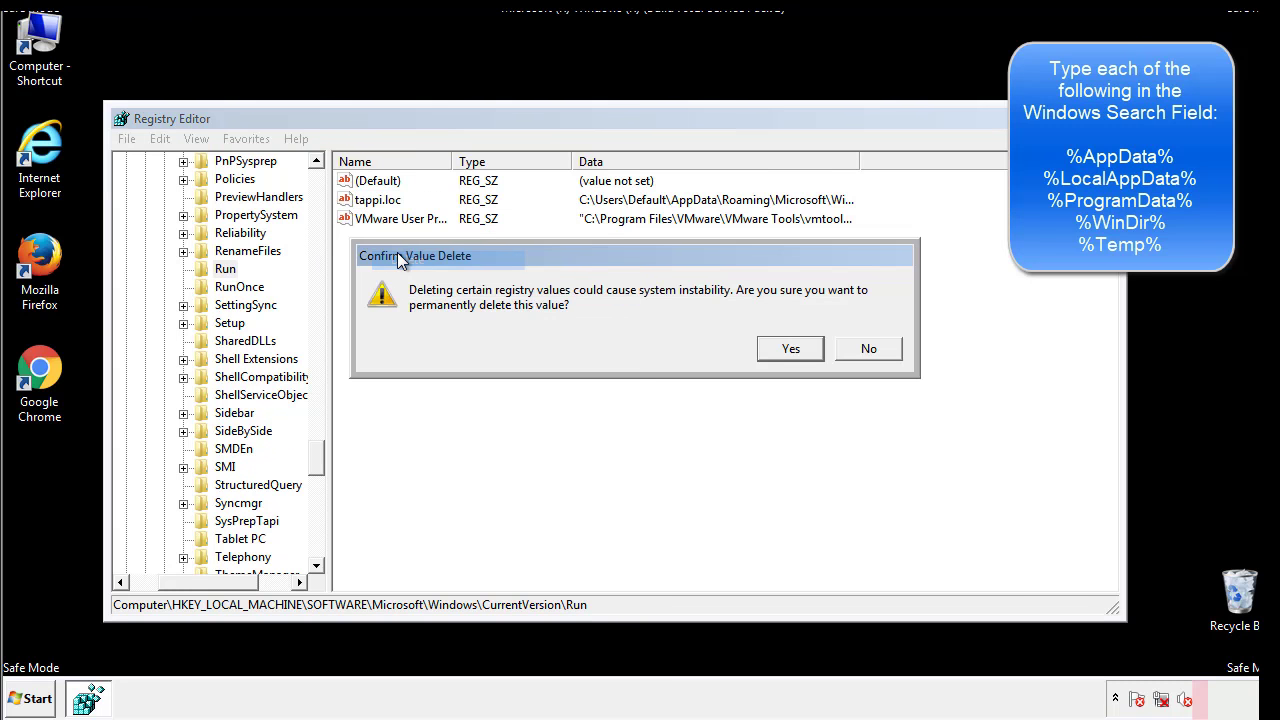
{"action": "left_click", "coordinate": [788, 348]}
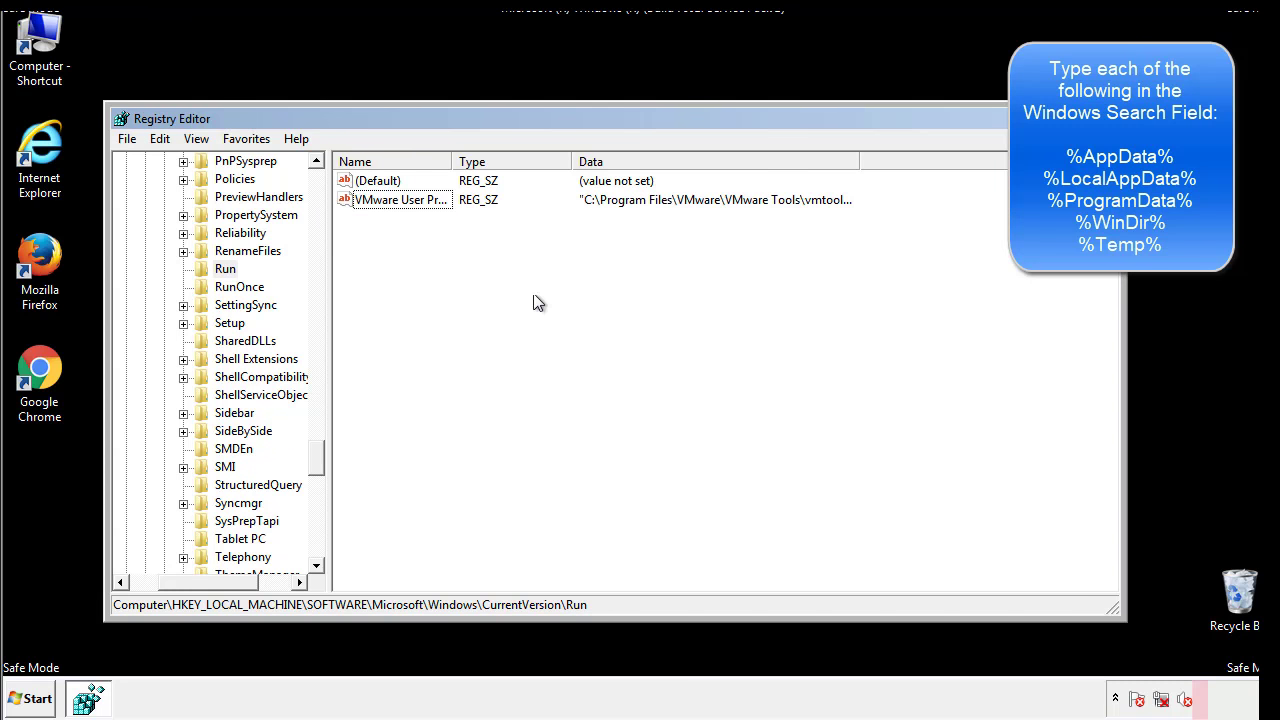
{"action": "scroll", "scroll_direction": "down", "scroll_amount": 3}
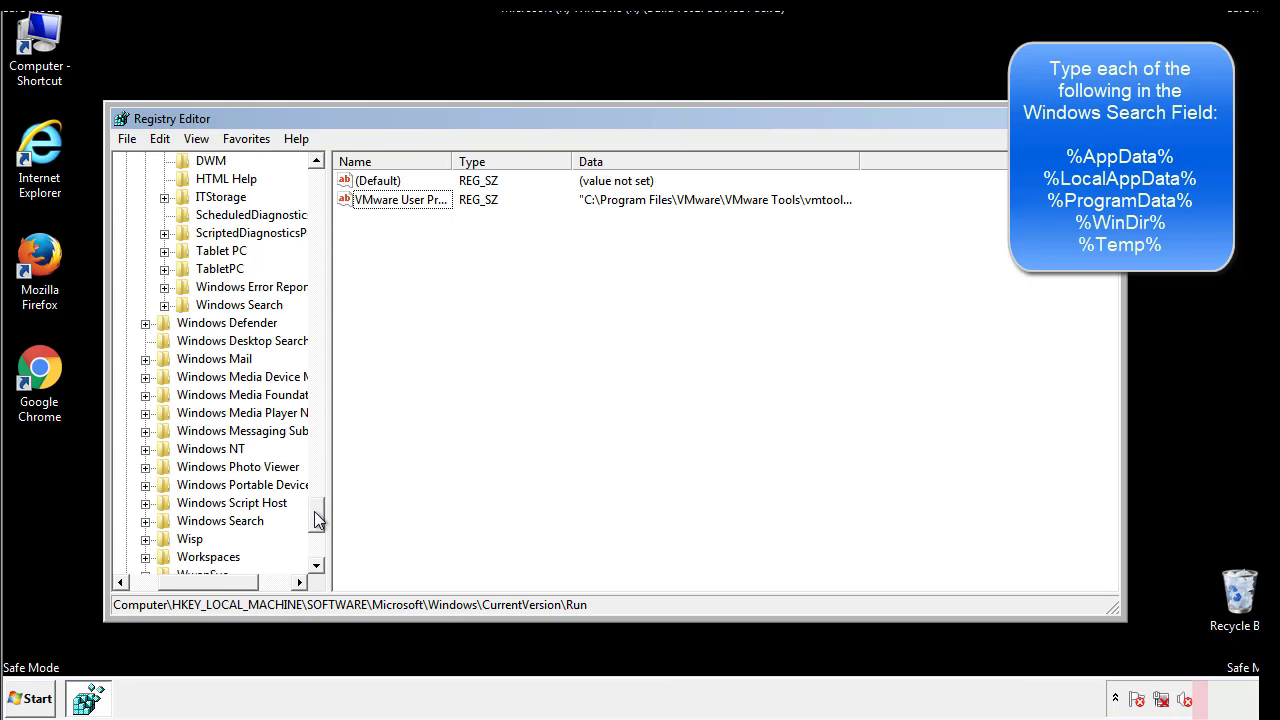
Step: Check HKEY_CURRENT_USER's Run key, keep the DAEMON Tools Lite entry, and collapse the Windows branch
{"action": "scroll", "scroll_direction": "down", "scroll_amount": 3}
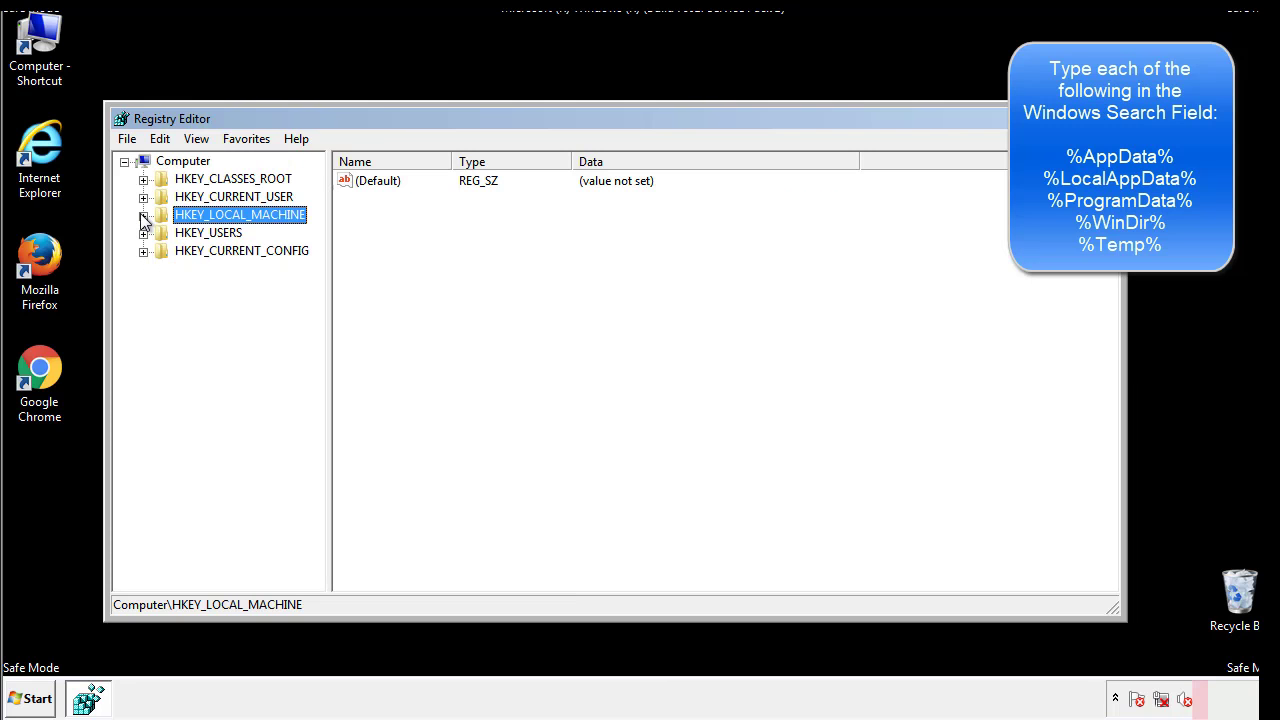
{"action": "left_click", "coordinate": [144, 196]}
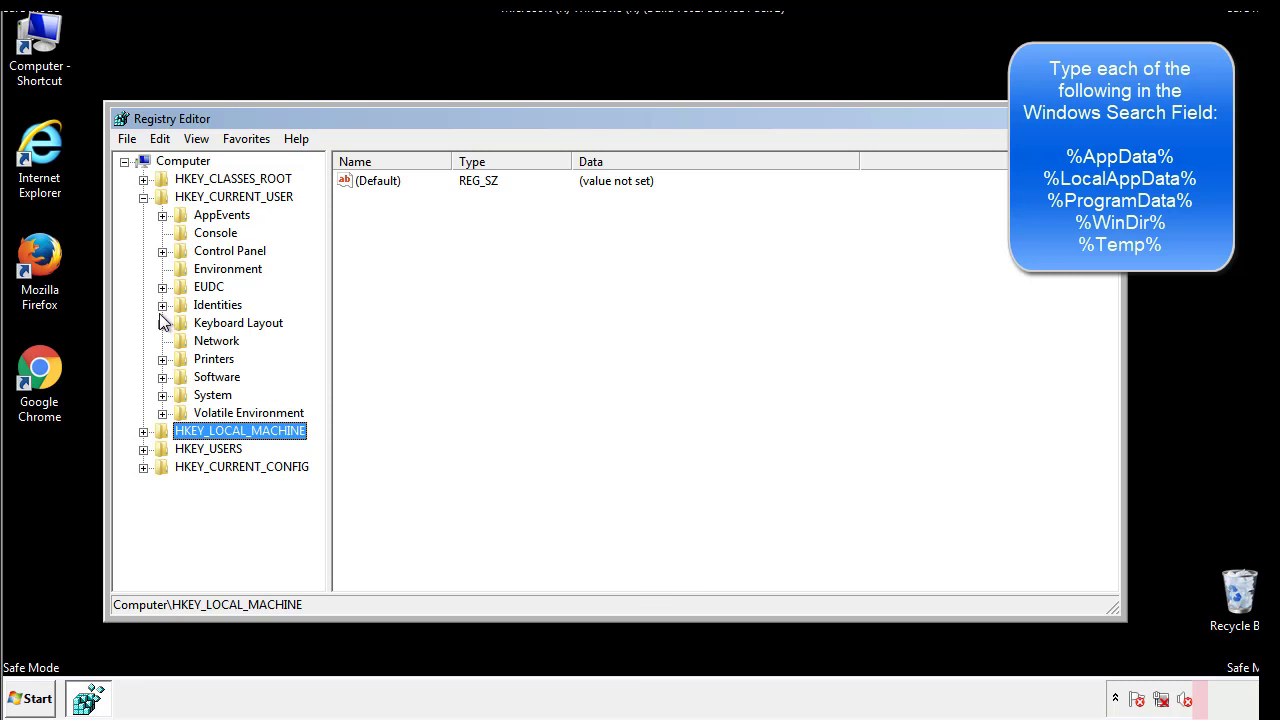
{"action": "mouse_move", "coordinate": [164, 330]}
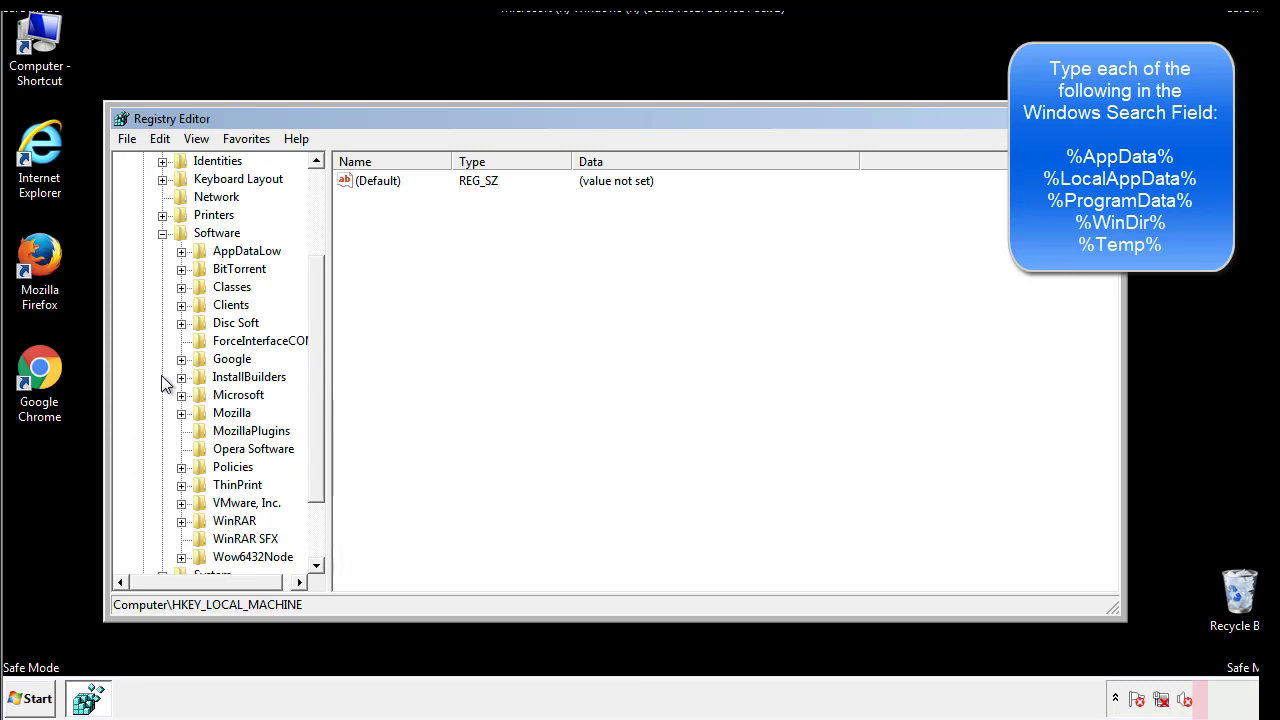
{"action": "scroll", "scroll_direction": "down", "scroll_amount": 3}
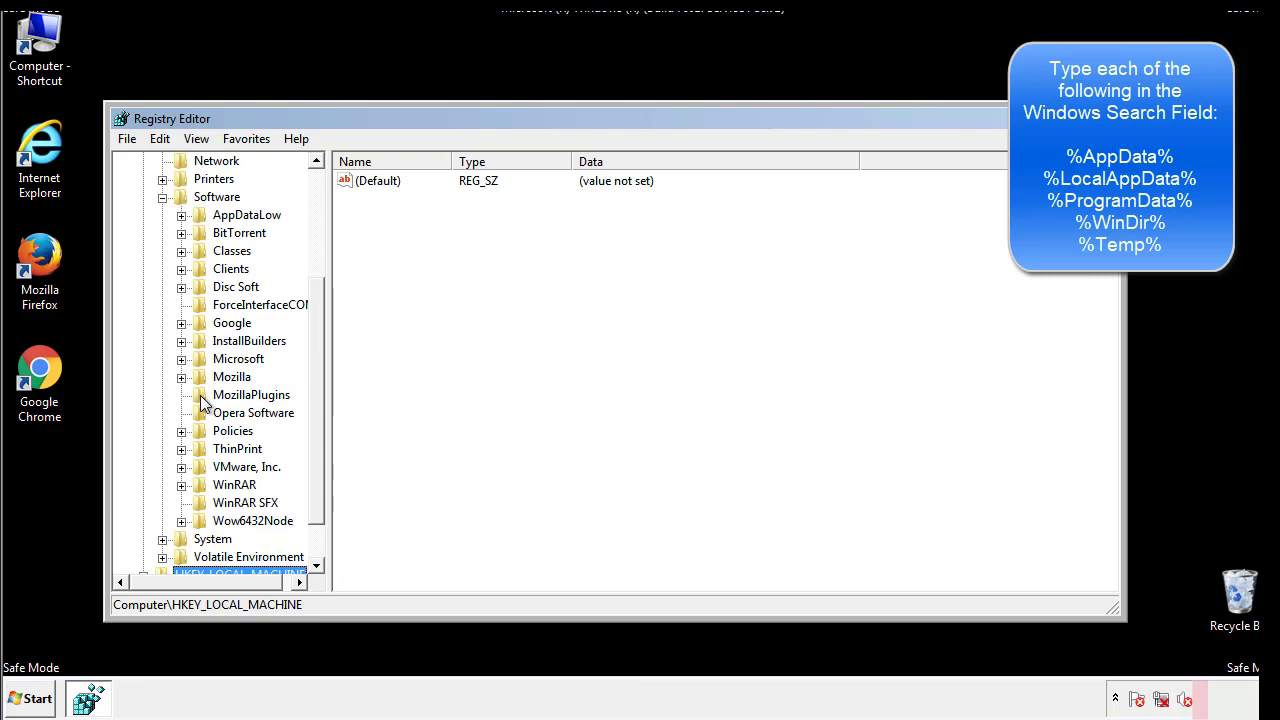
{"action": "mouse_move", "coordinate": [196, 276]}
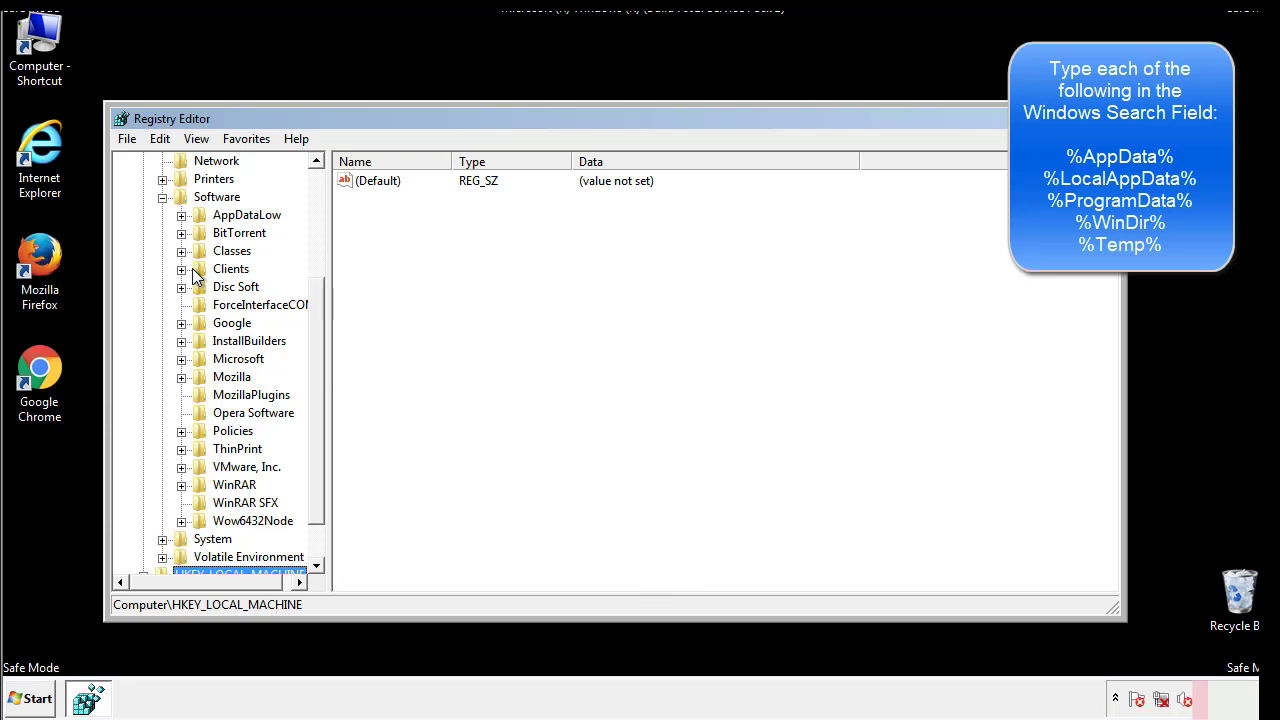
{"action": "left_click", "coordinate": [180, 358]}
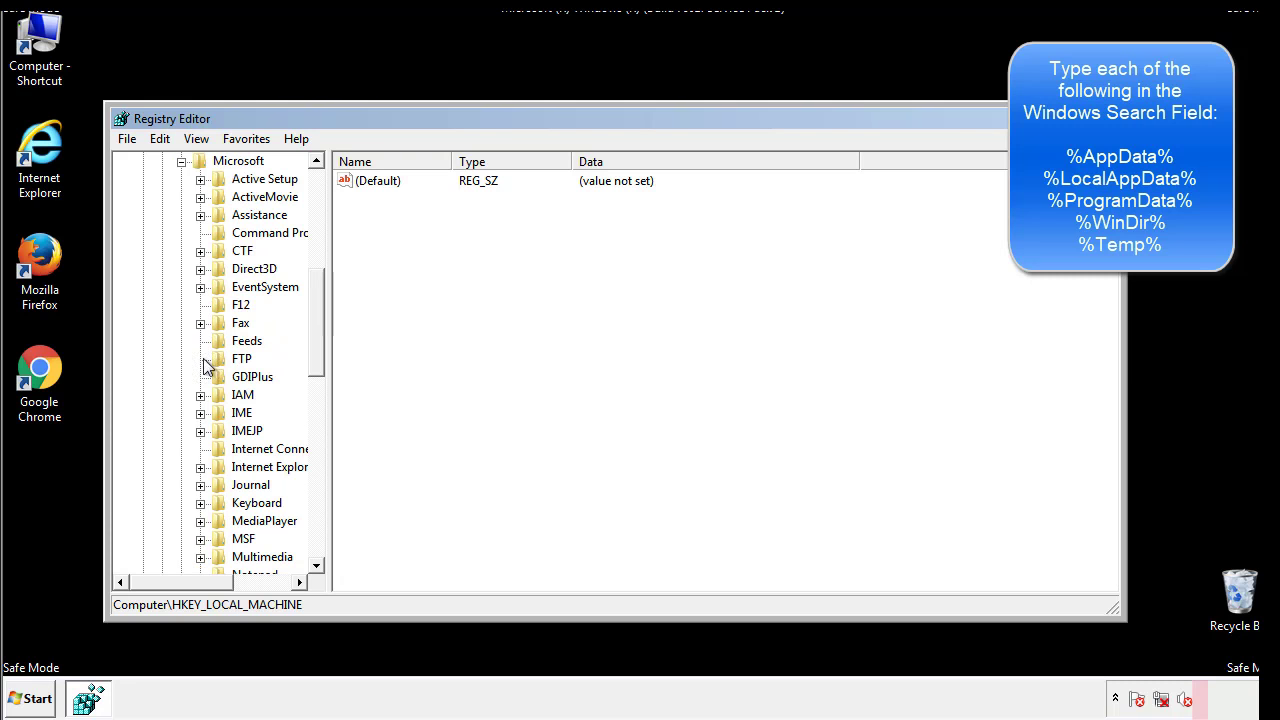
{"action": "scroll", "scroll_direction": "down", "scroll_amount": 3}
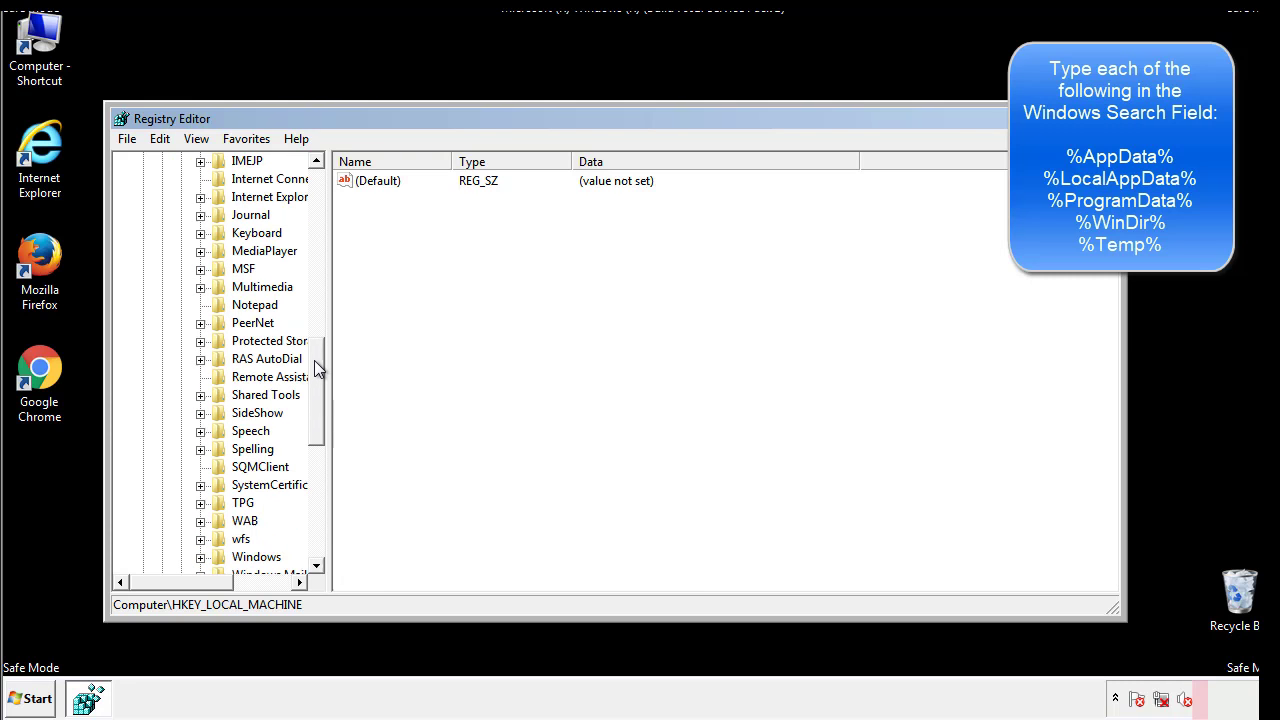
{"action": "scroll", "scroll_direction": "down", "scroll_amount": 3}
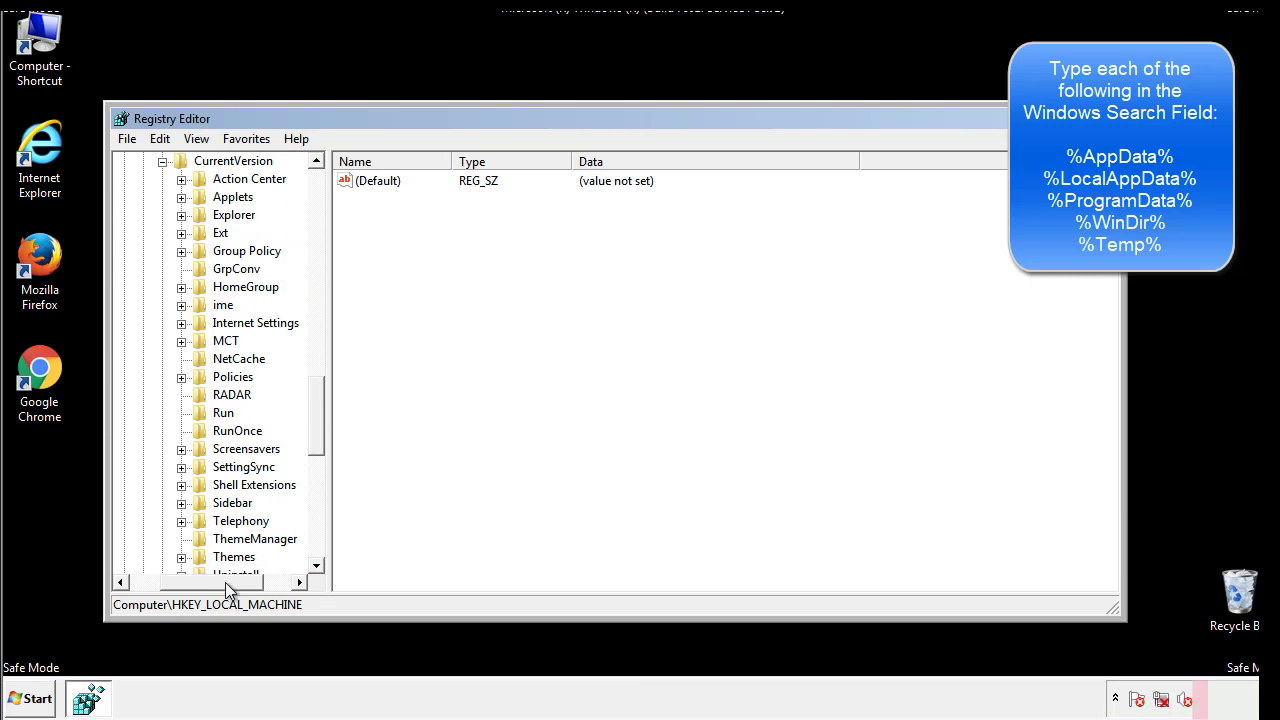
{"action": "left_click", "coordinate": [224, 412]}
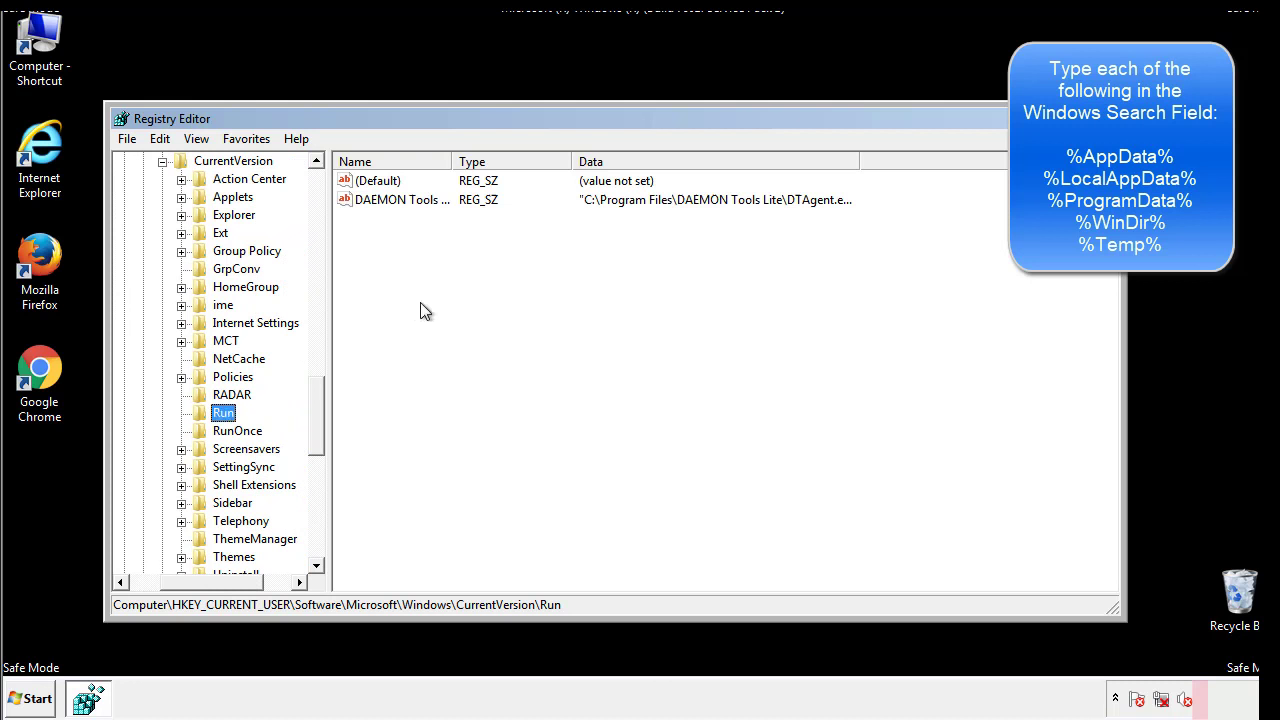
{"action": "mouse_move", "coordinate": [416, 218]}
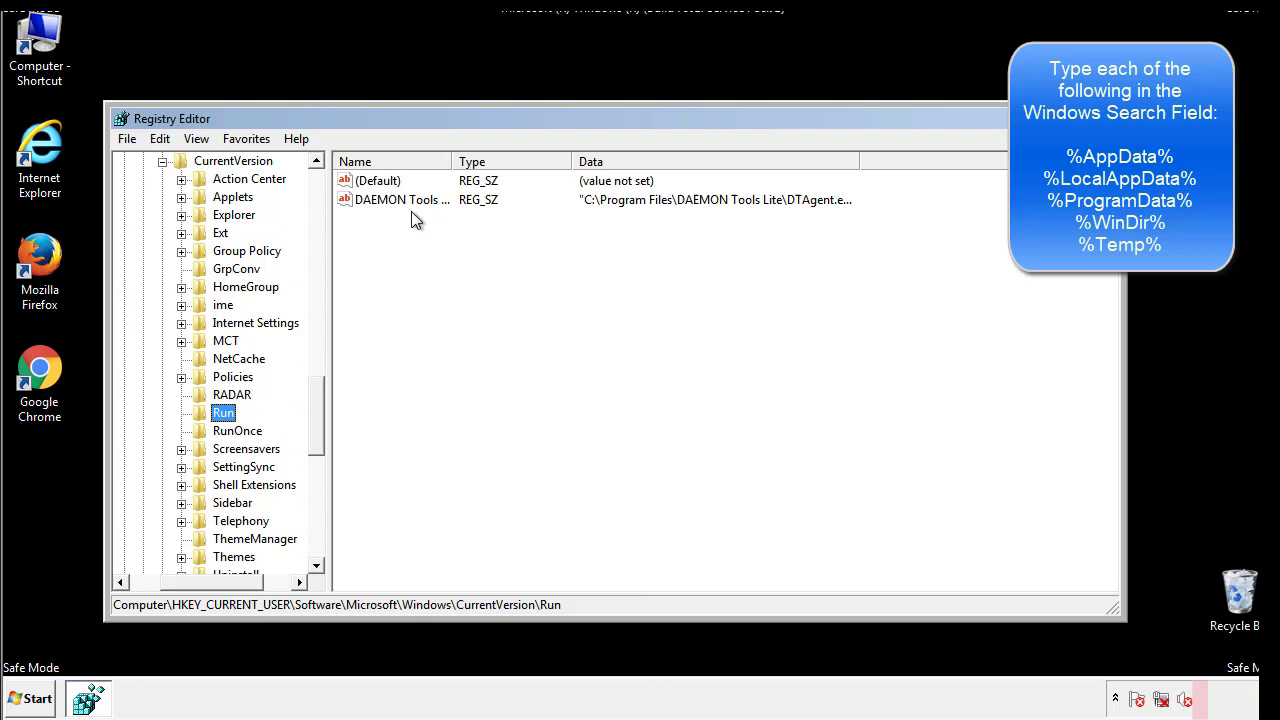
{"action": "mouse_move", "coordinate": [548, 236]}
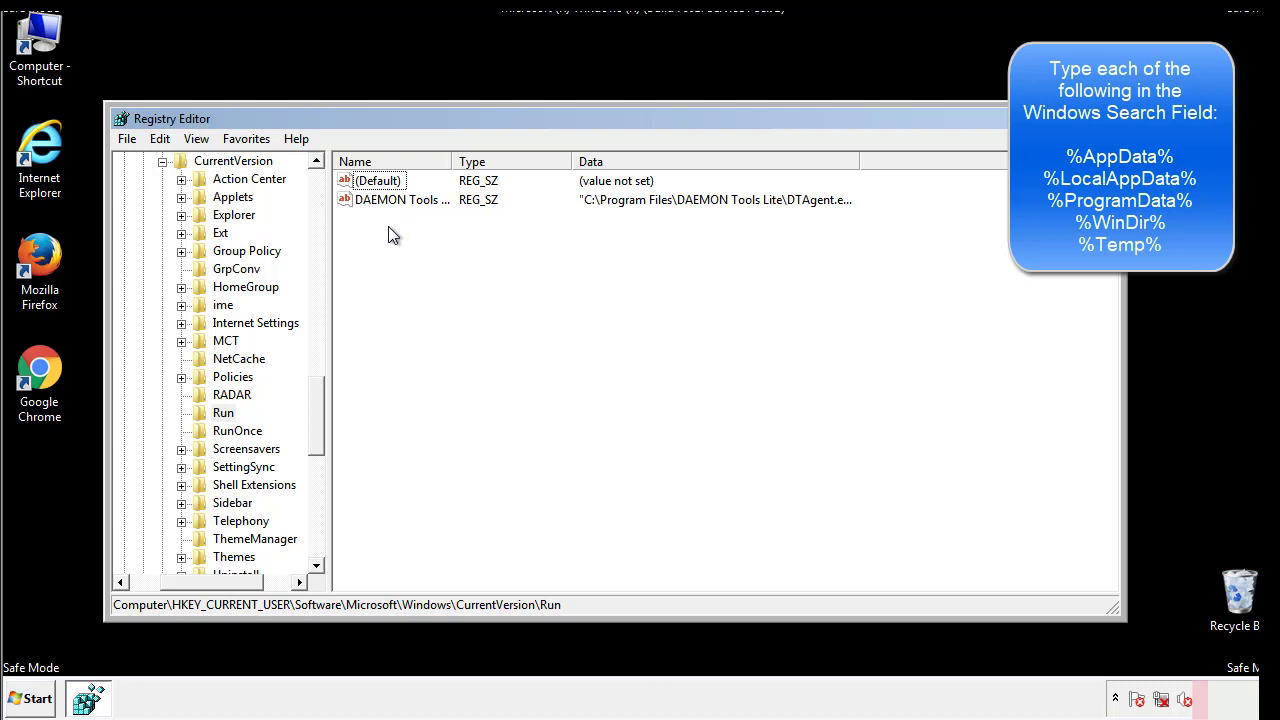
{"action": "mouse_move", "coordinate": [464, 236]}
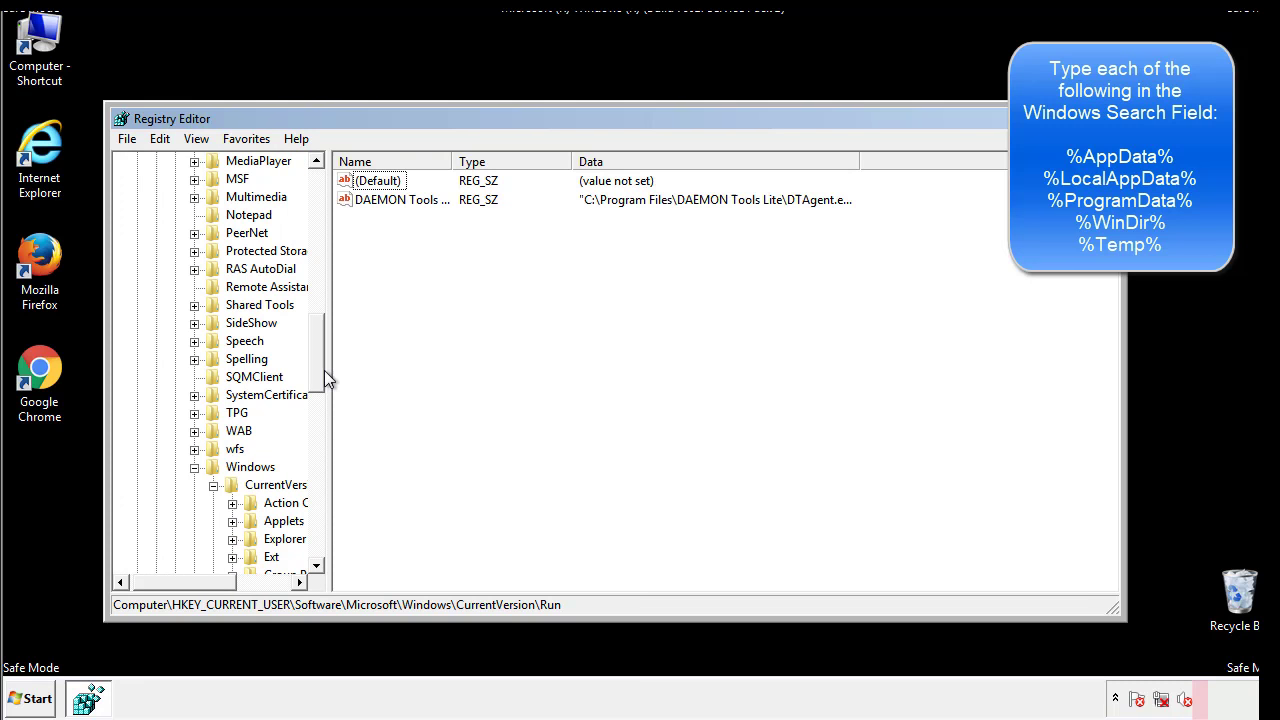
{"action": "left_click", "coordinate": [250, 468]}
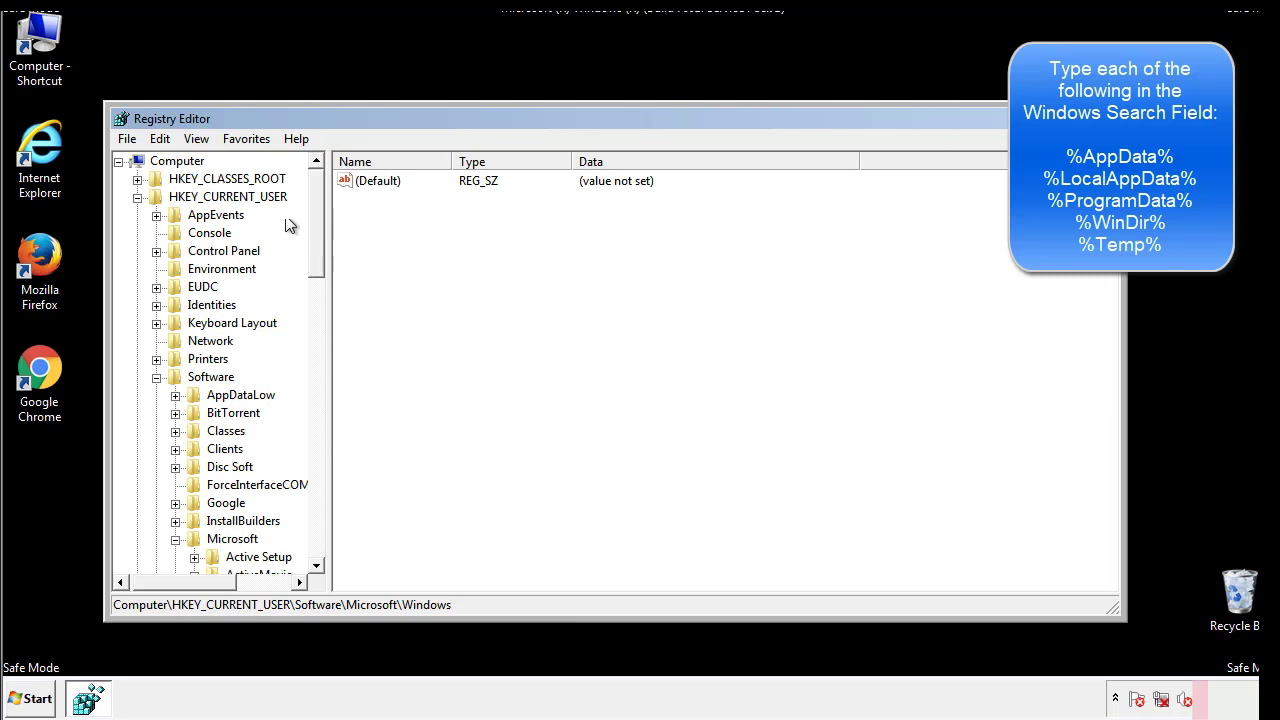
Step: Search the registry for the first %temp% reference
{"action": "left_click", "coordinate": [160, 138]}
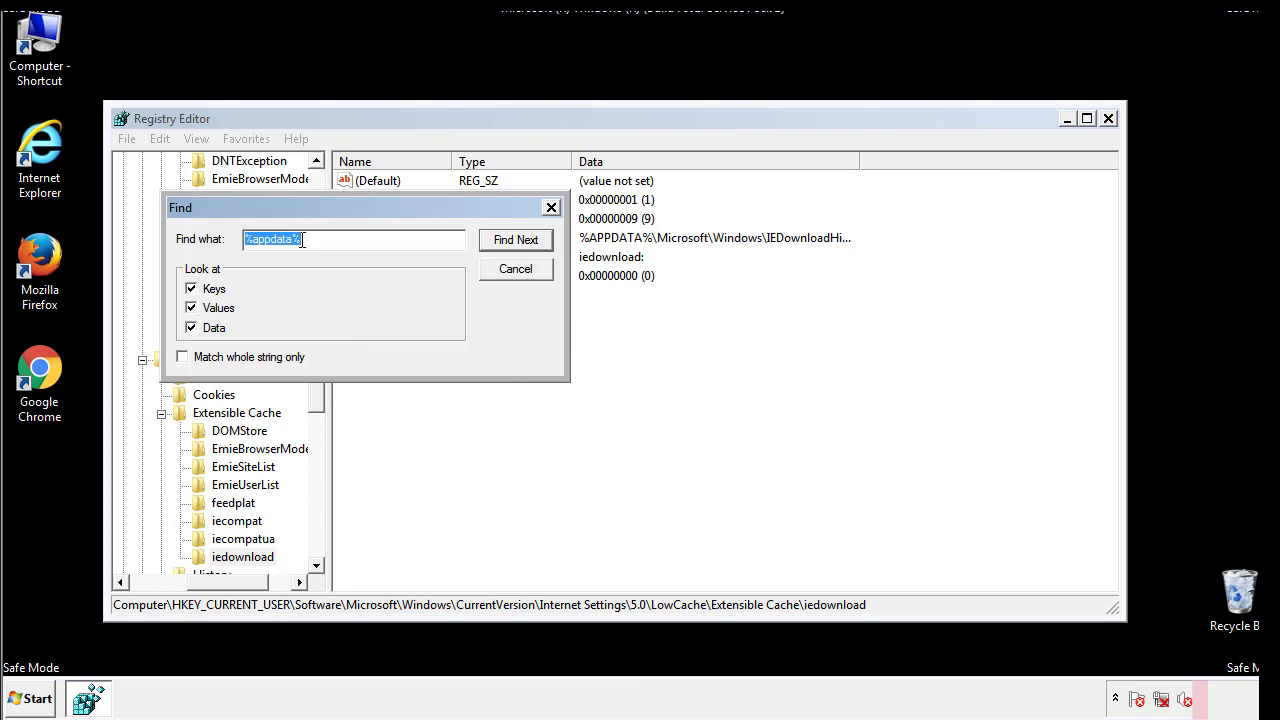
{"action": "type", "text": "%4"}
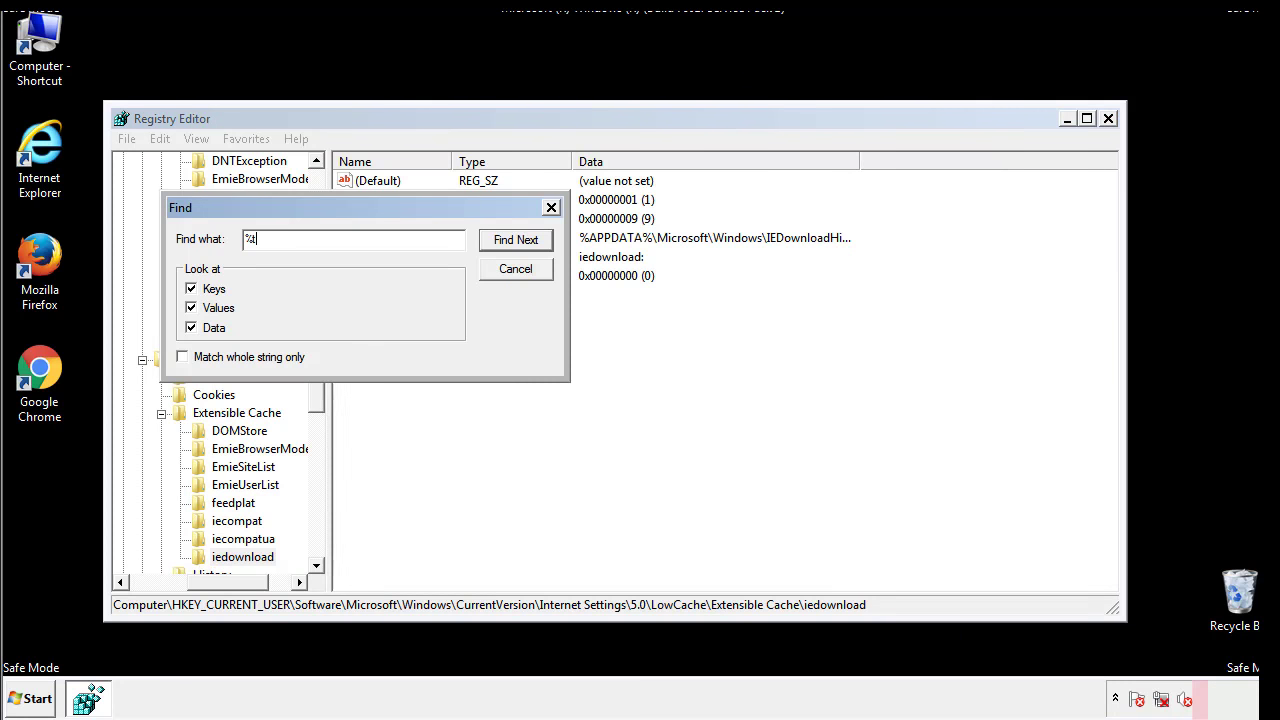
{"action": "type", "text": "temp%"}
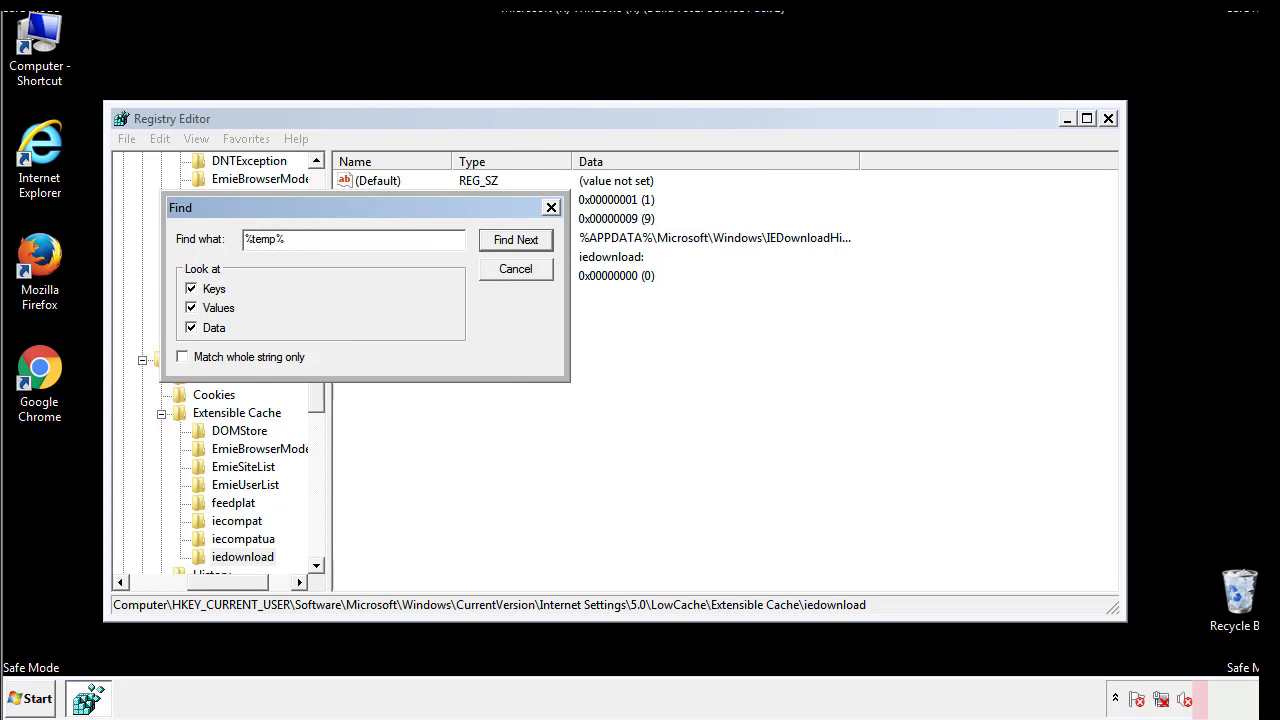
{"action": "left_click", "coordinate": [516, 240]}
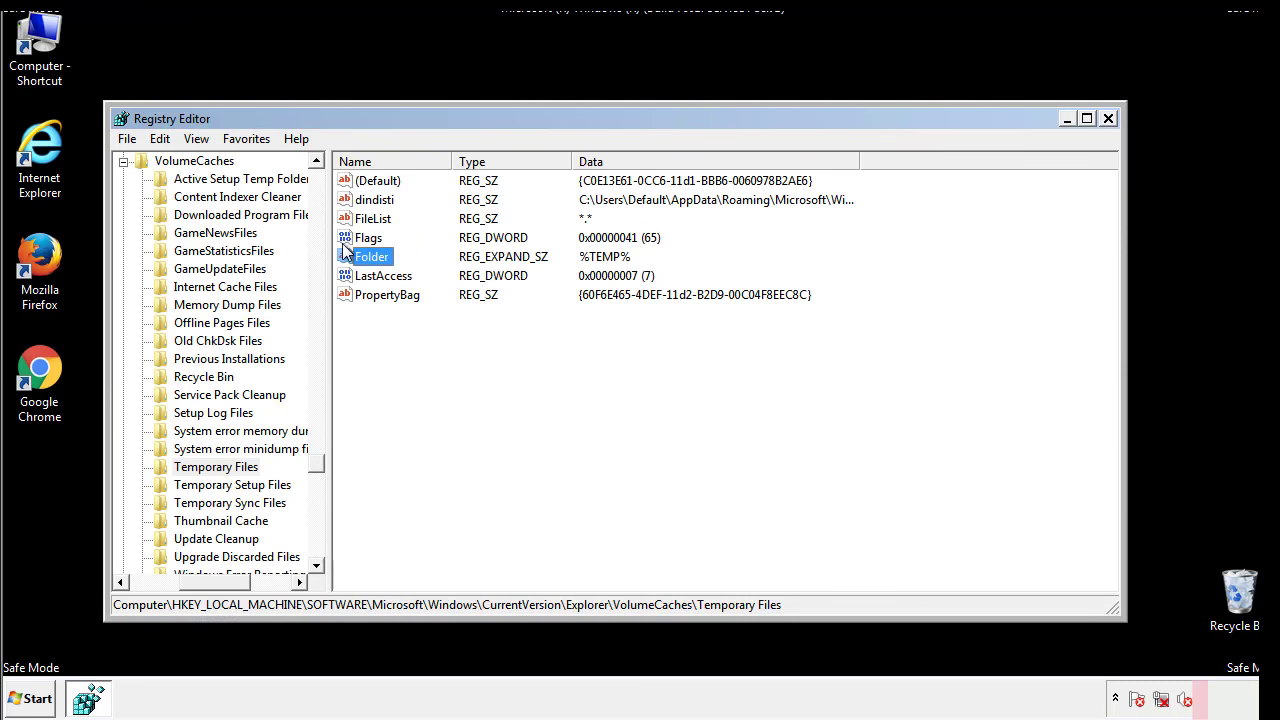
Step: Delete all values of the Temporary Files key and close Registry Editor
{"action": "left_click", "coordinate": [416, 330]}
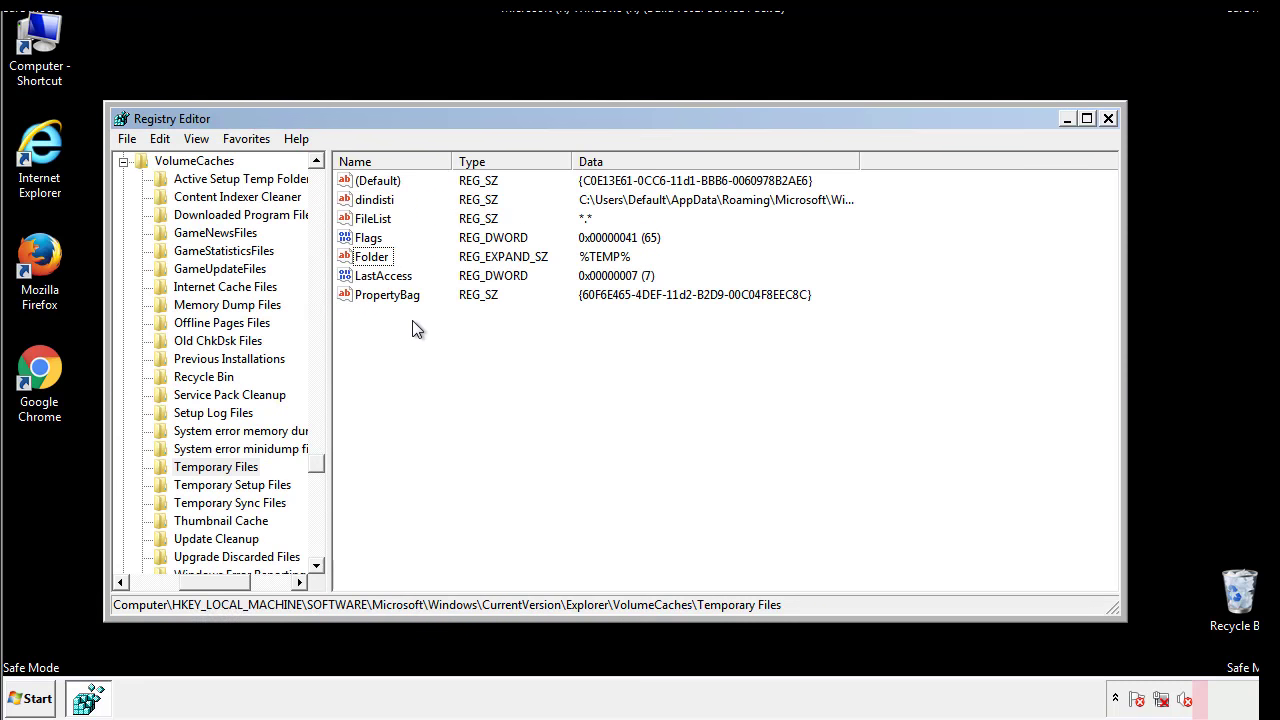
{"action": "key", "text": "ctrl+a"}
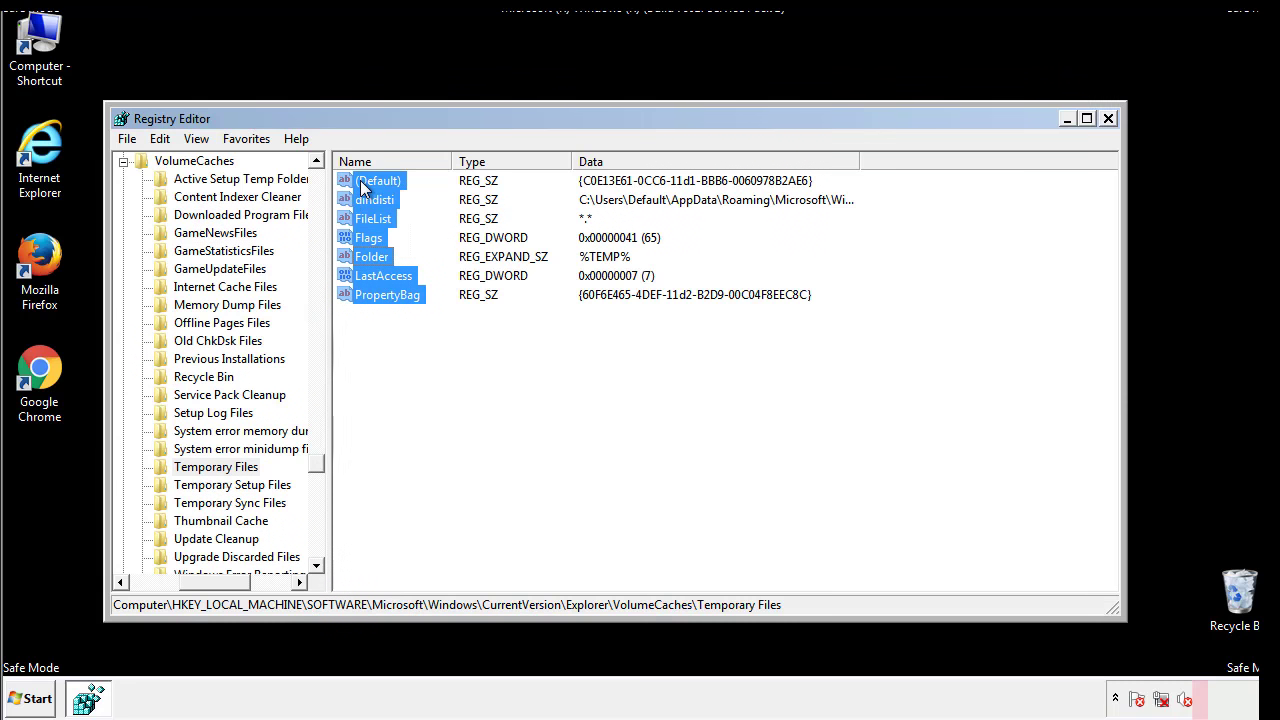
{"action": "right_click", "coordinate": [378, 180]}
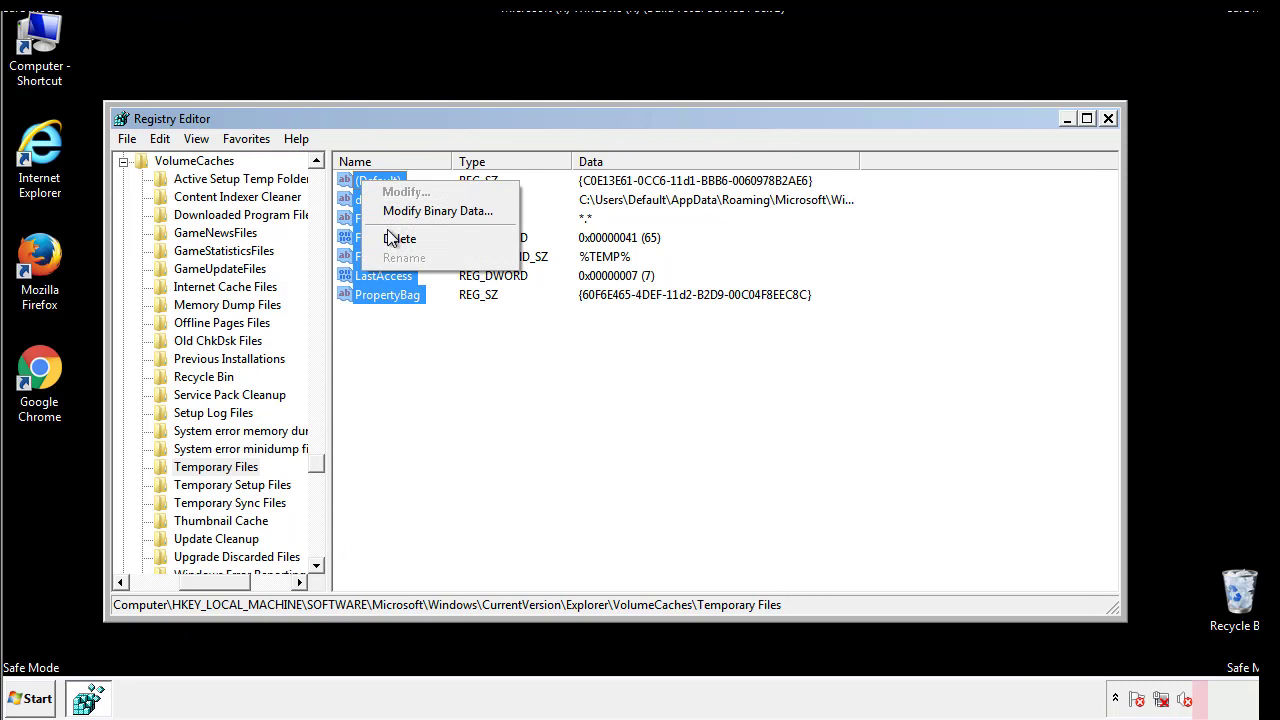
{"action": "left_click", "coordinate": [400, 238]}
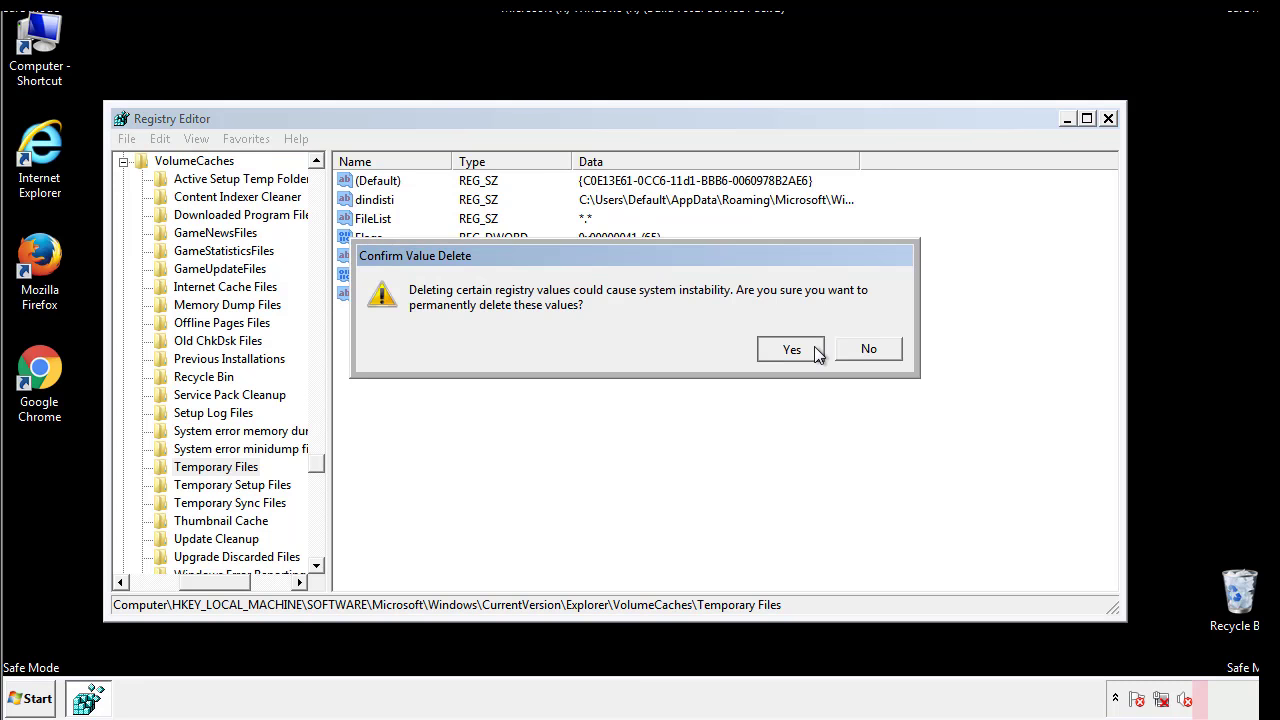
{"action": "left_click", "coordinate": [792, 348]}
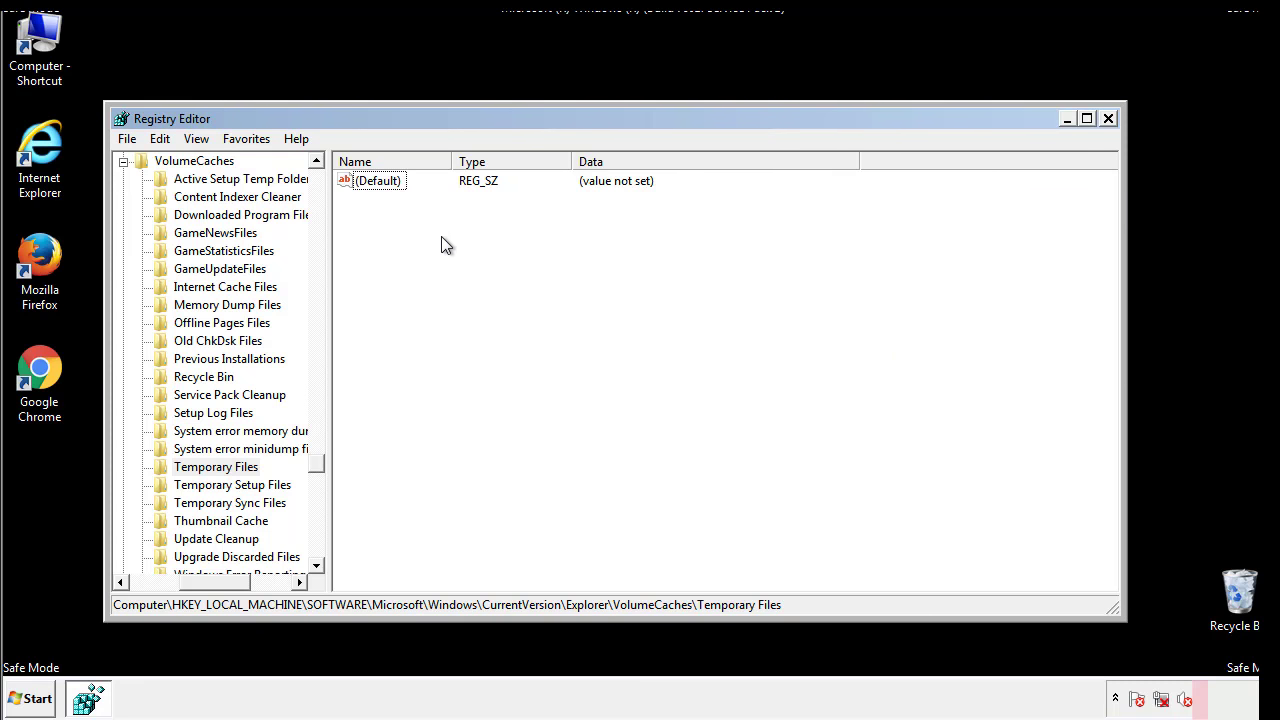
{"action": "mouse_move", "coordinate": [1108, 120]}
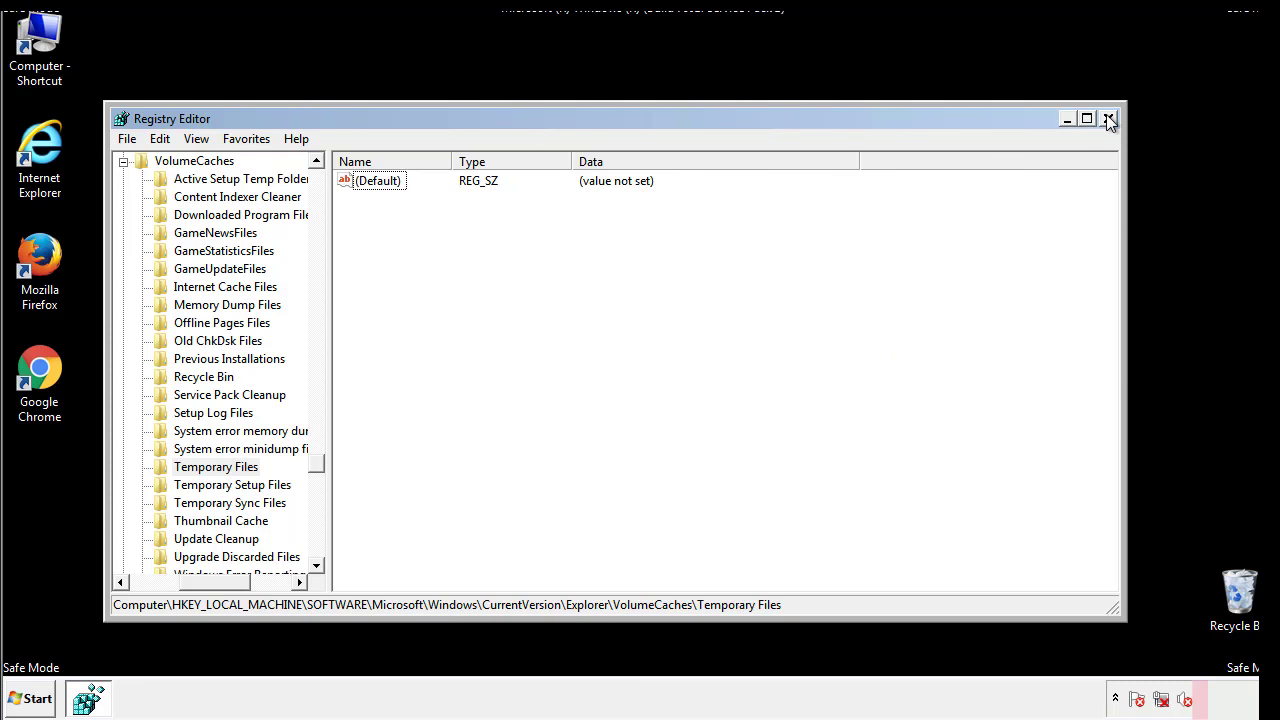
{"action": "left_click", "coordinate": [1108, 120]}
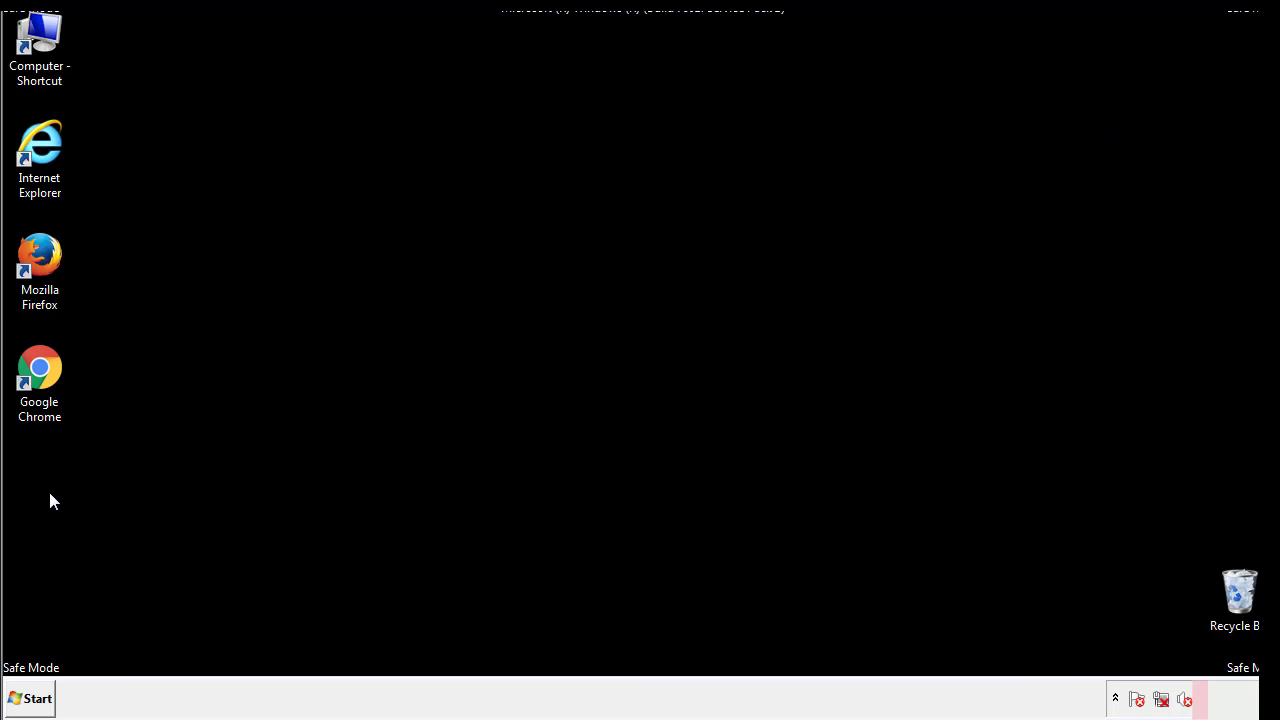
Step: Launch msconfig again and clear the Safe boot checkbox on the Boot tab
{"action": "left_click", "coordinate": [30, 698]}
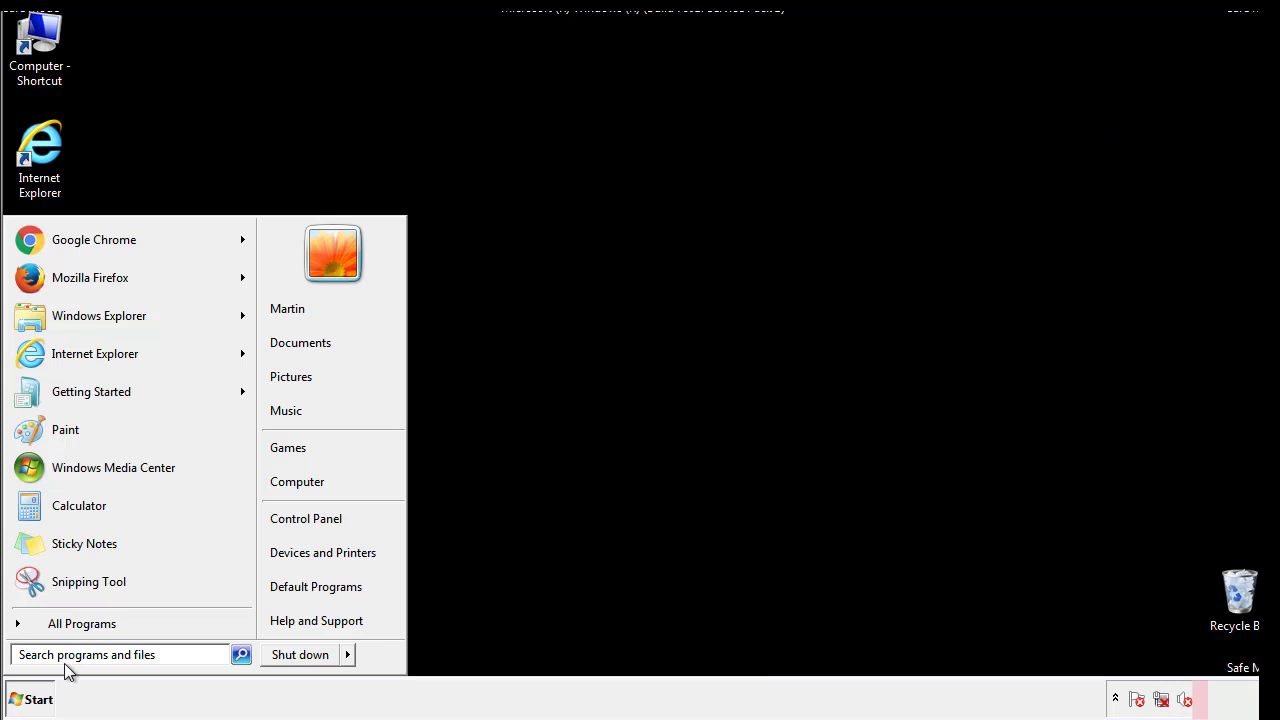
{"action": "type", "text": "mscon"}
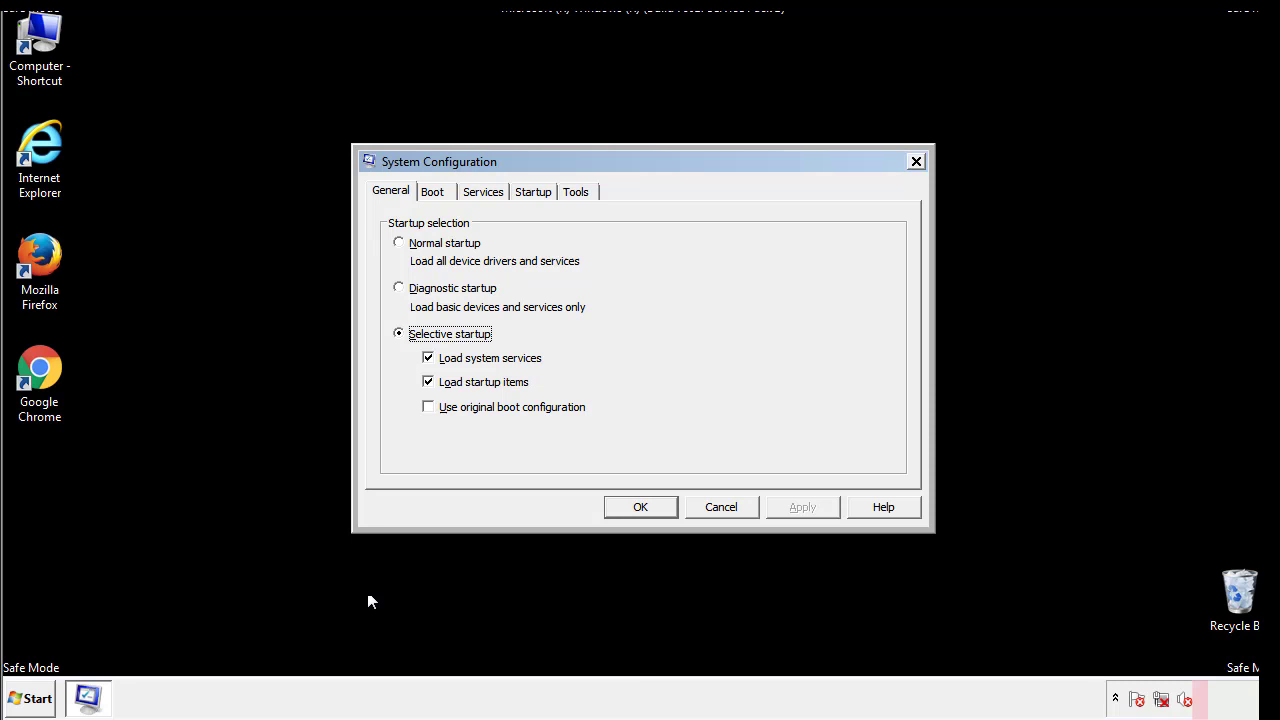
{"action": "left_click", "coordinate": [432, 192]}
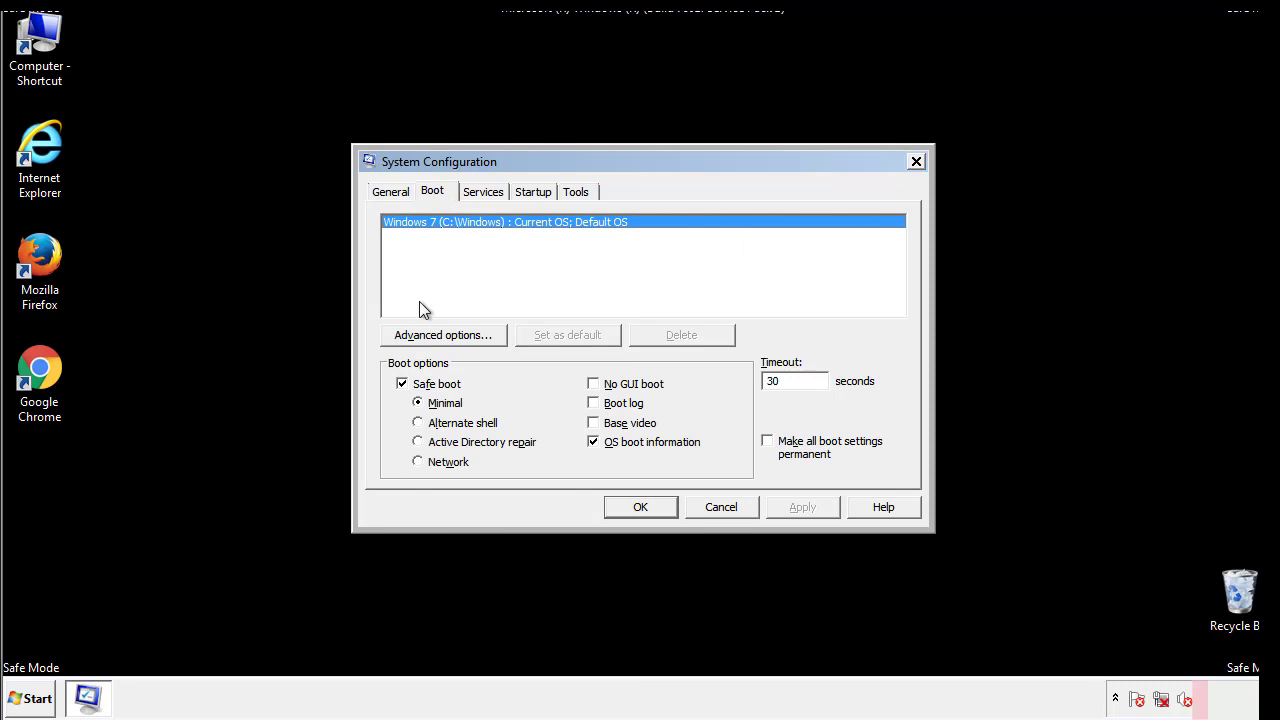
{"action": "left_click", "coordinate": [402, 384]}
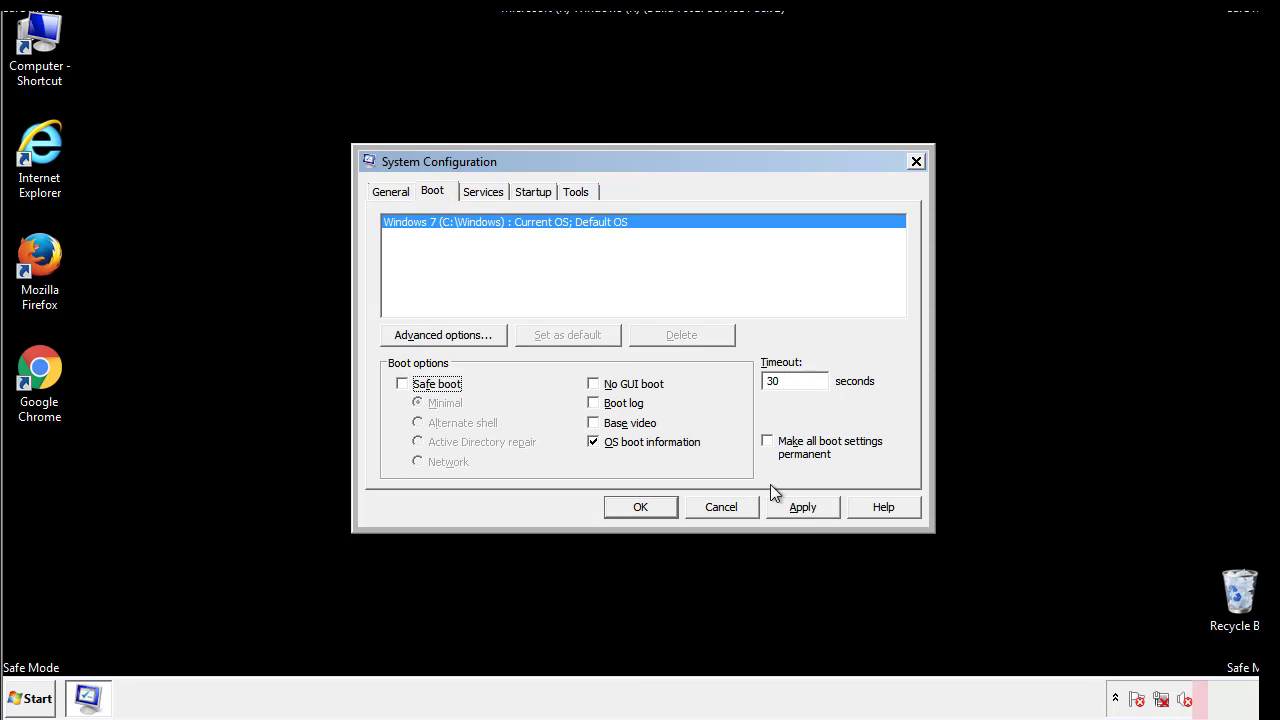